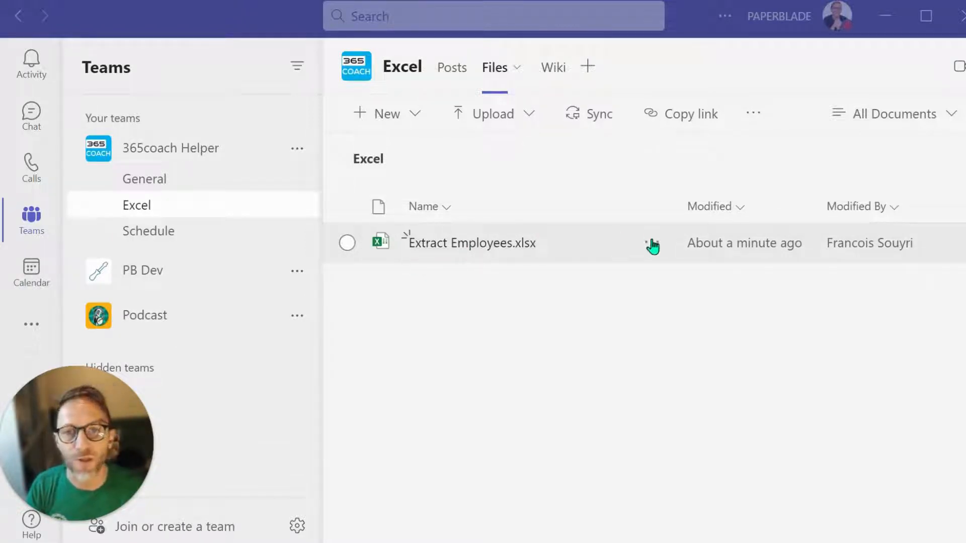
Step: Open Extract Employees.xlsx from the Teams Files tab in the Excel desktop app
left_click(651, 242)
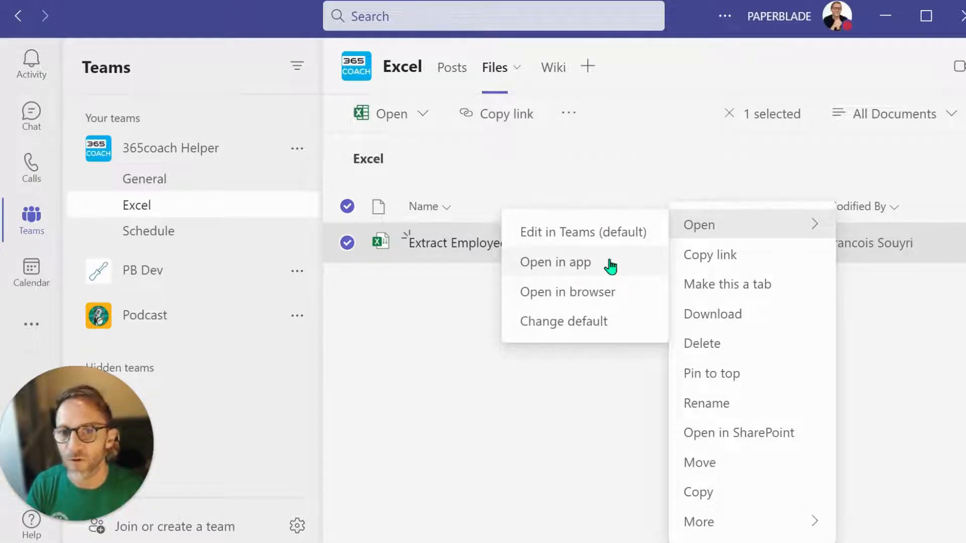
left_click(553, 261)
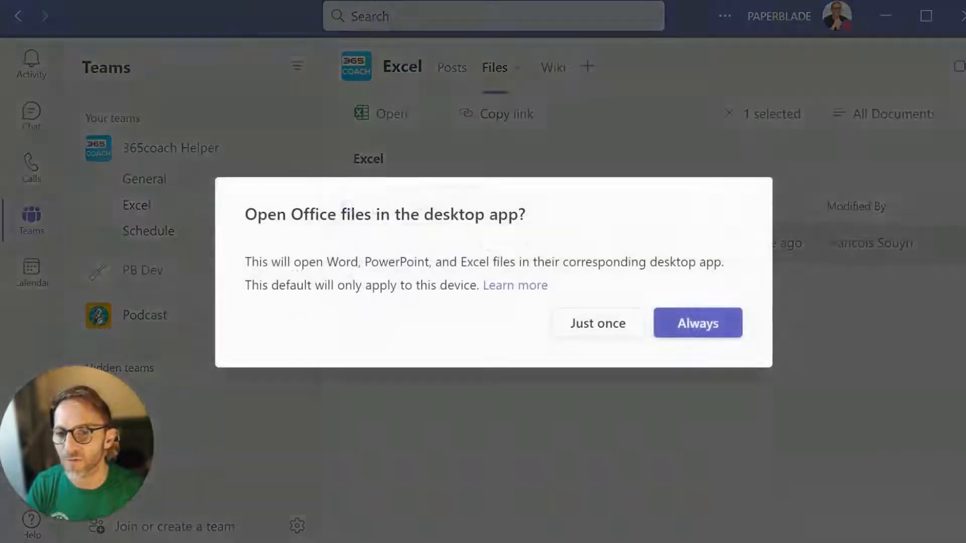
left_click(697, 323)
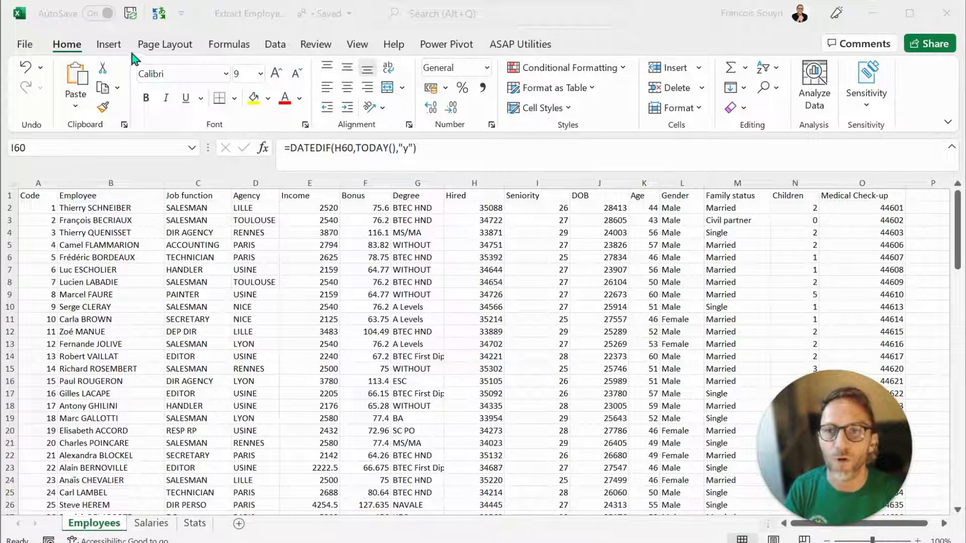
left_click(393, 43)
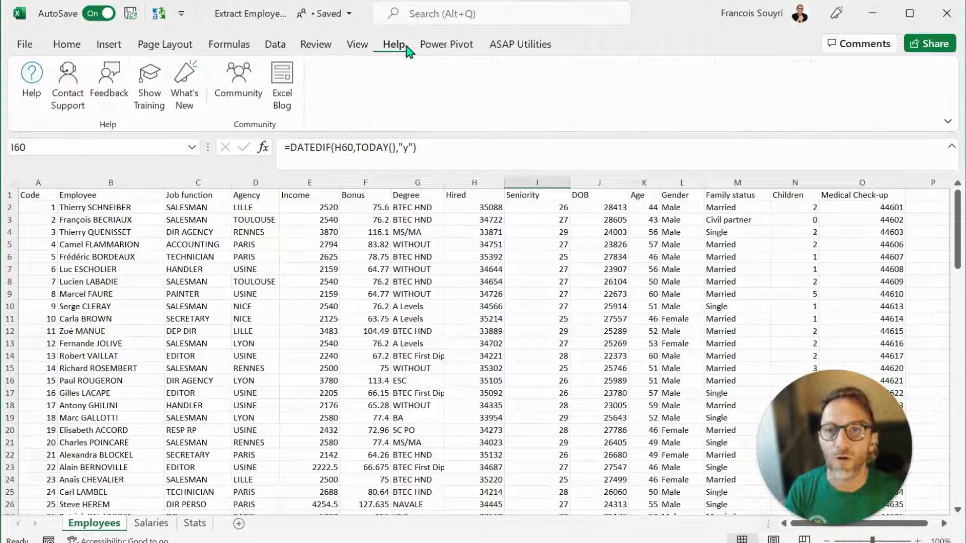
left_click(274, 43)
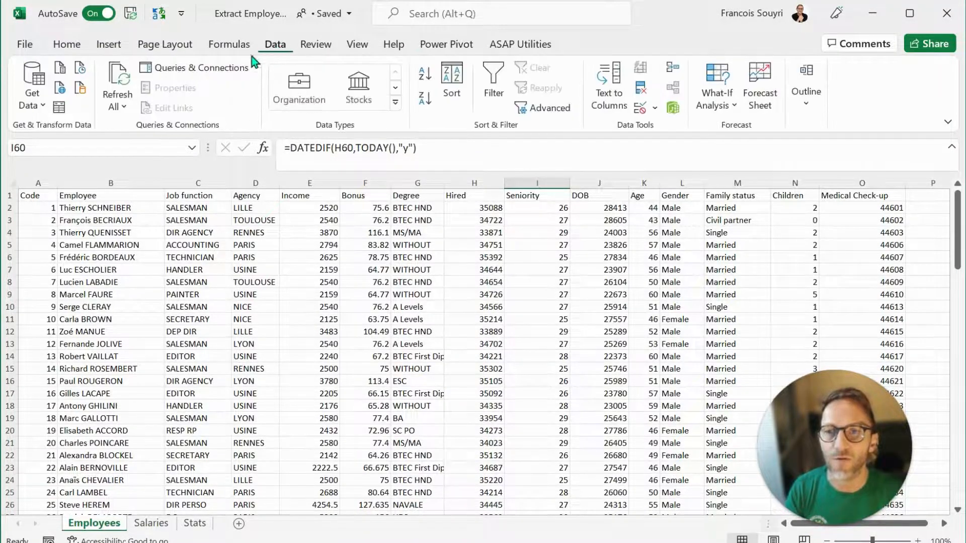
left_click(67, 43)
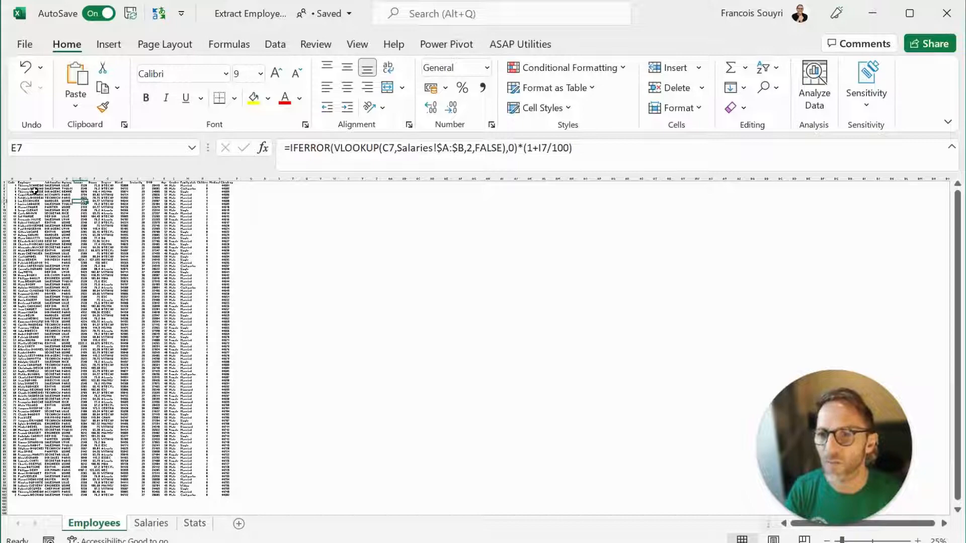
left_click(29, 247)
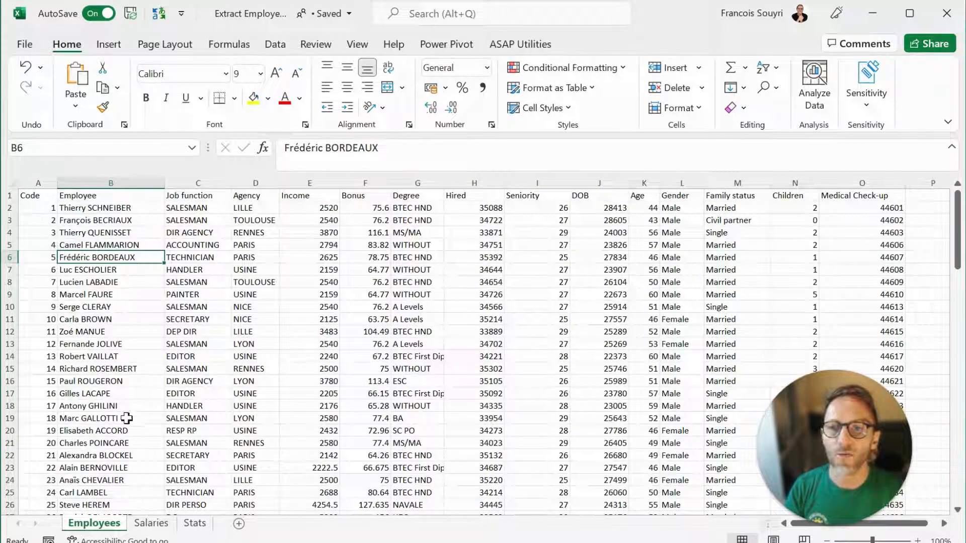
mouse_move(303, 199)
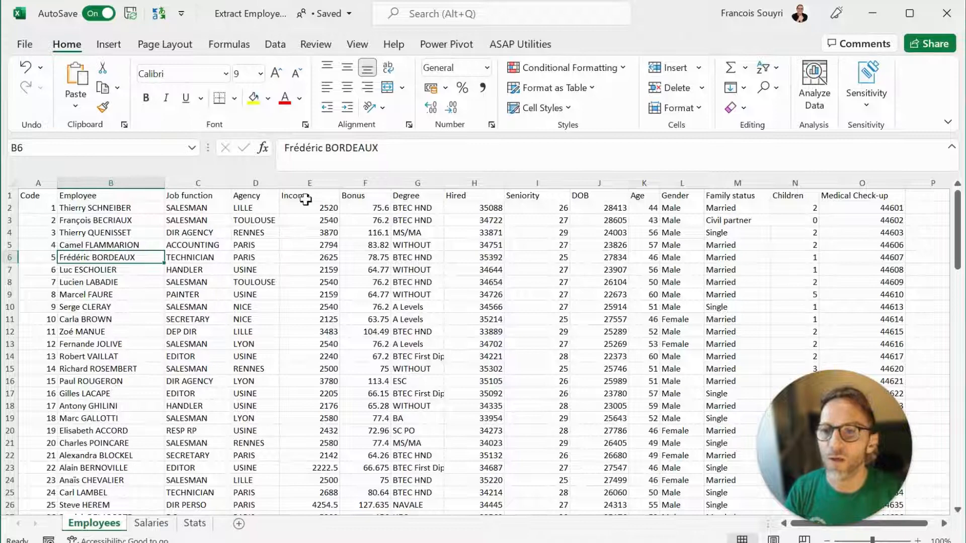
left_click(255, 195)
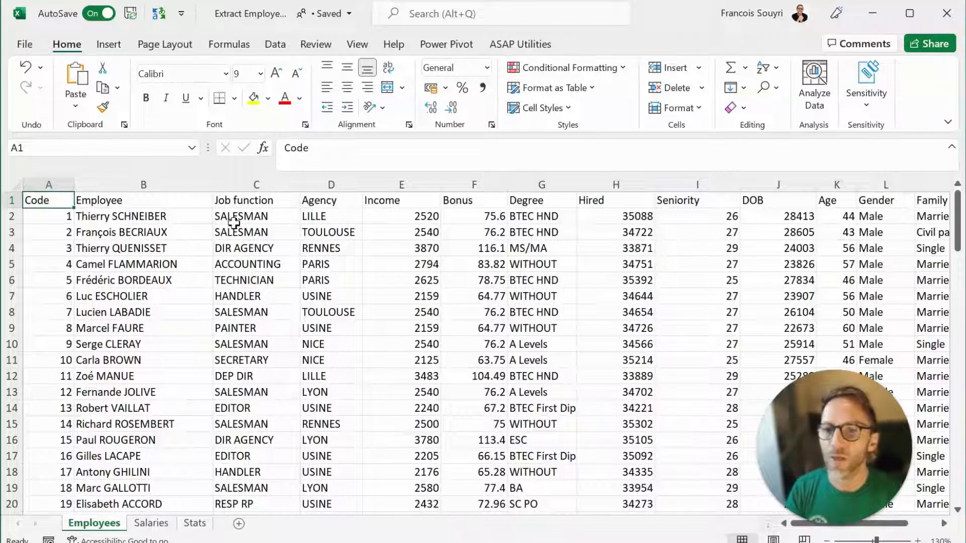
left_click(257, 215)
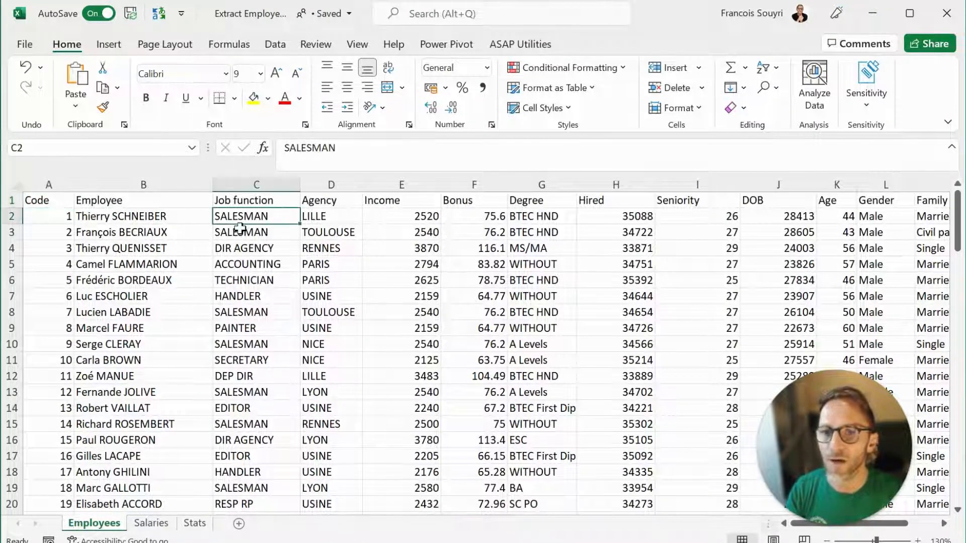
left_click(256, 233)
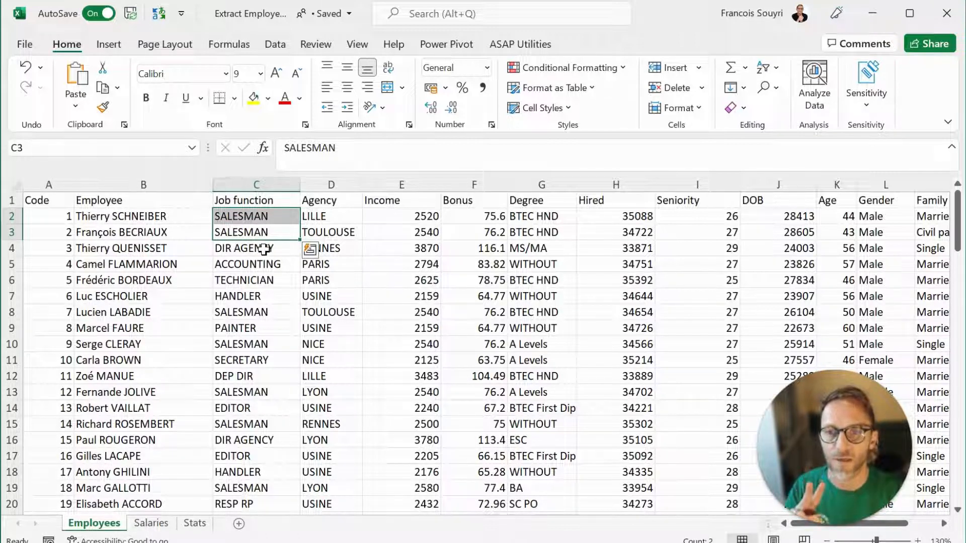
left_click(256, 280)
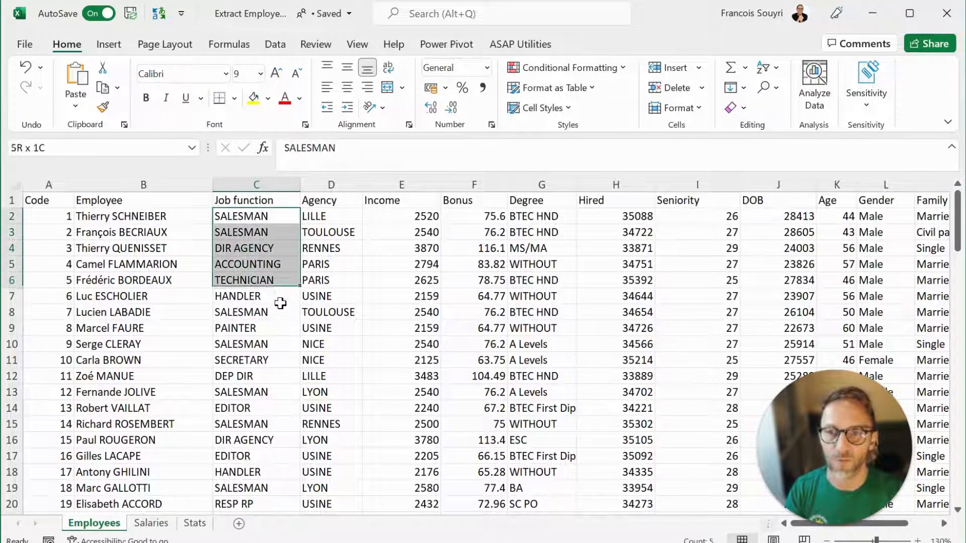
left_click(256, 232)
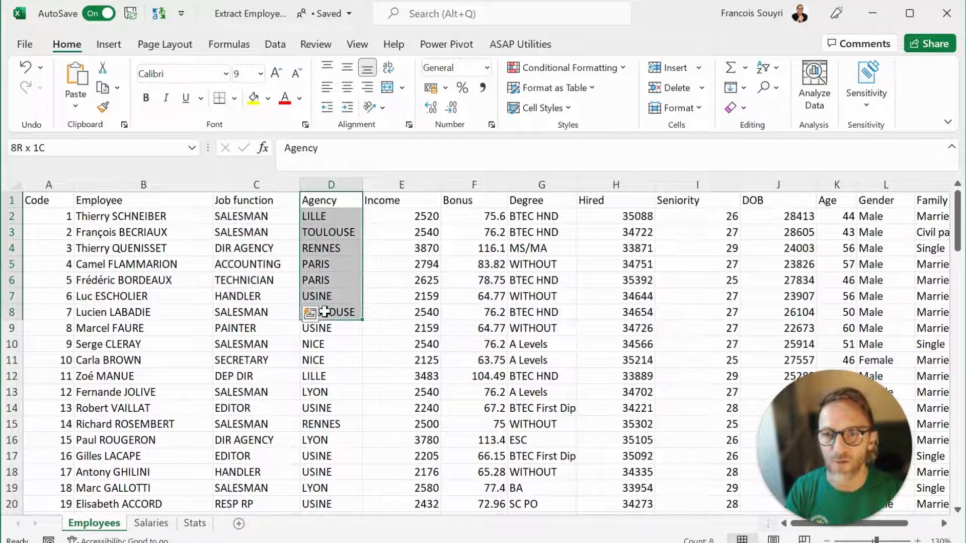
left_click(143, 296)
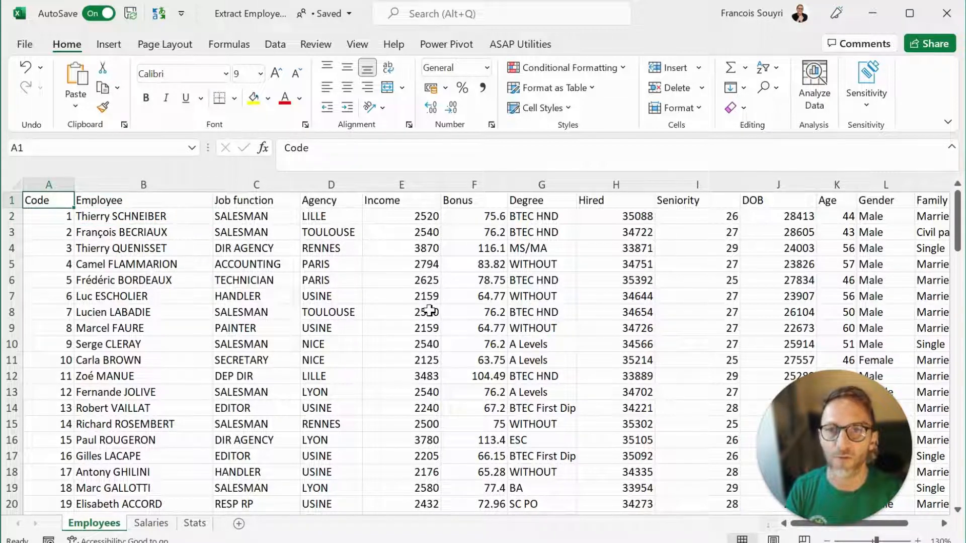
mouse_move(388, 313)
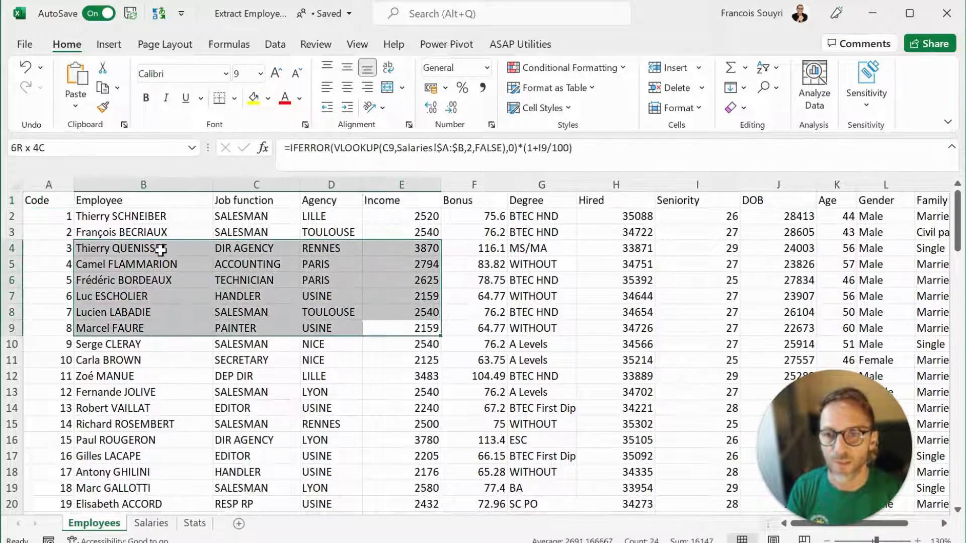
left_click(144, 216)
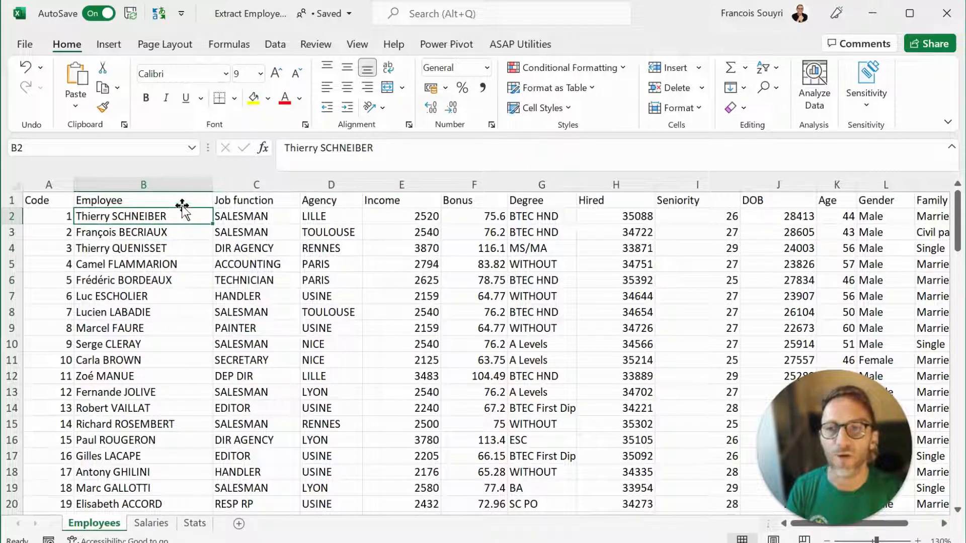
mouse_move(646, 264)
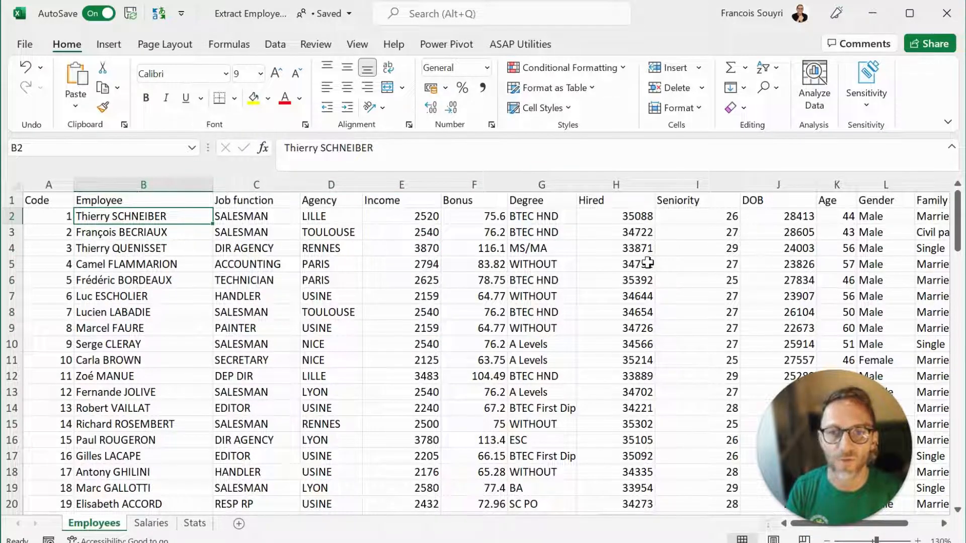
left_click(696, 281)
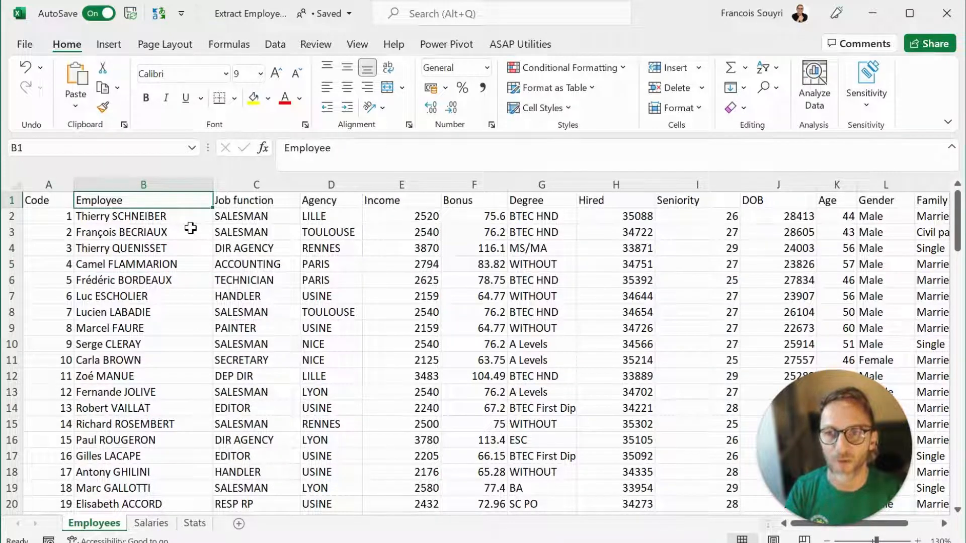
mouse_move(110, 55)
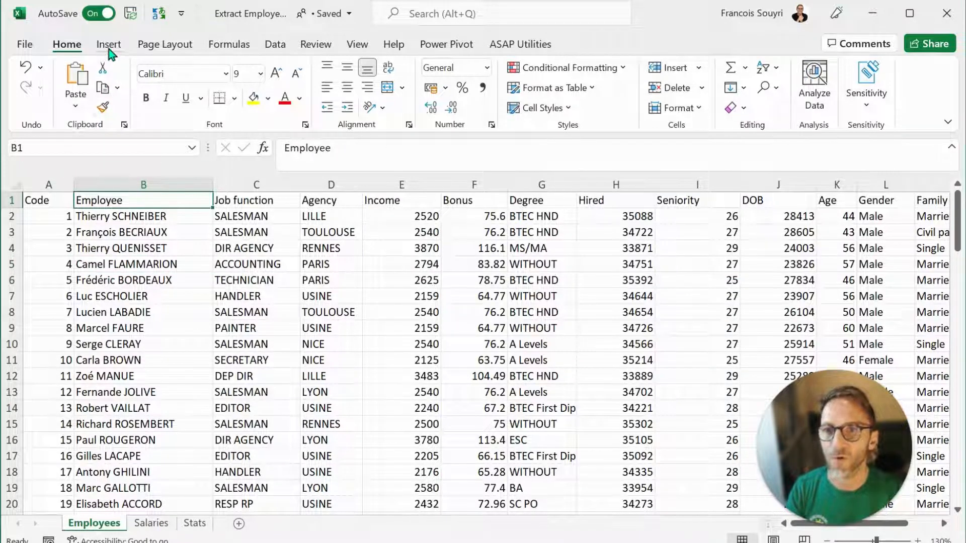
left_click(108, 43)
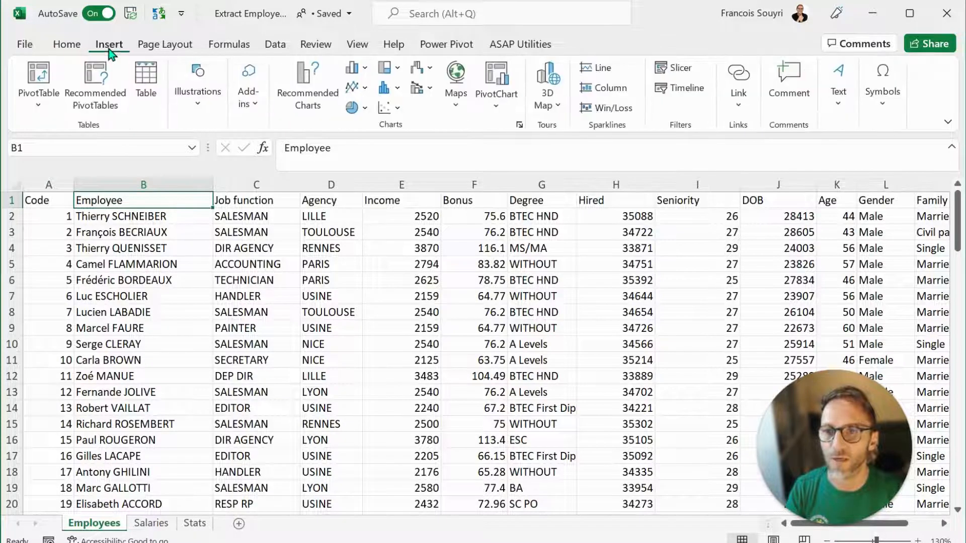
mouse_move(38, 83)
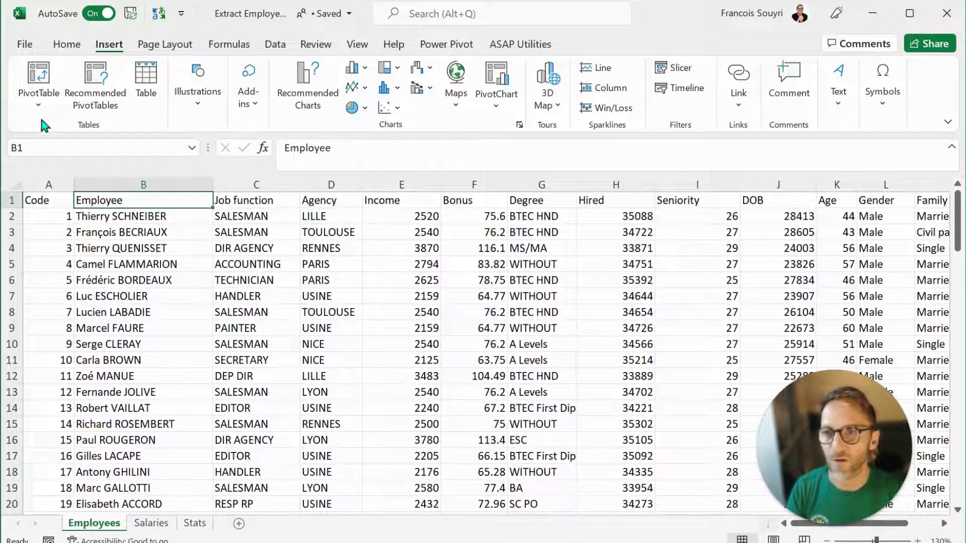
left_click(38, 84)
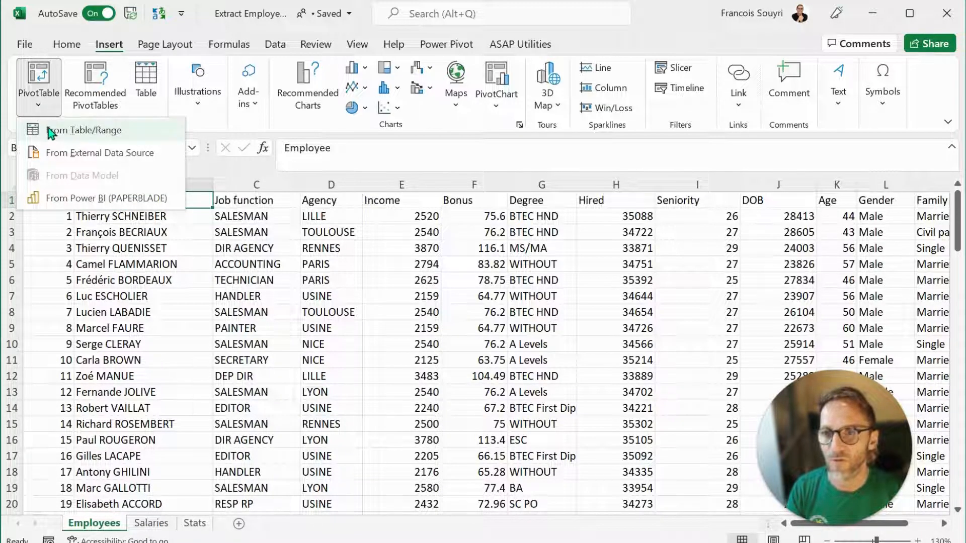
mouse_move(88, 130)
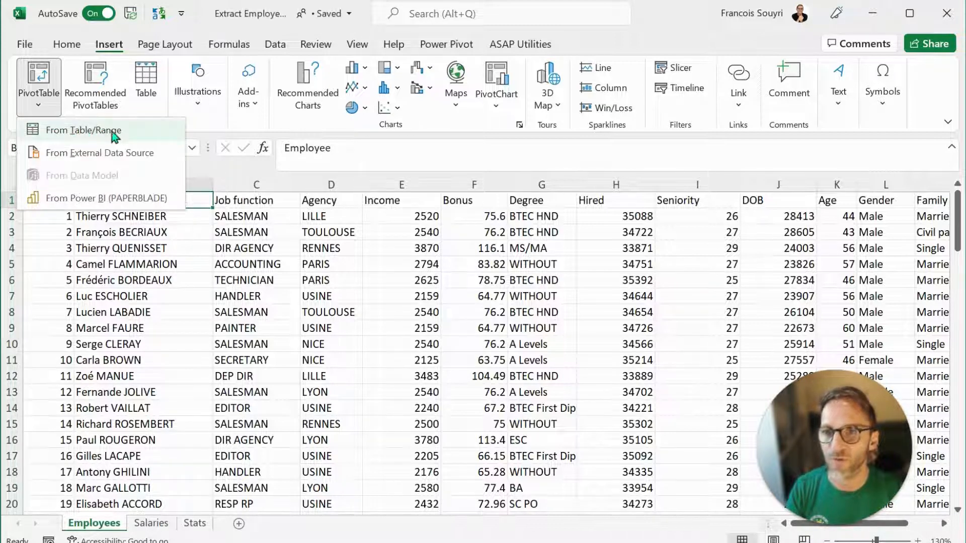
left_click(85, 130)
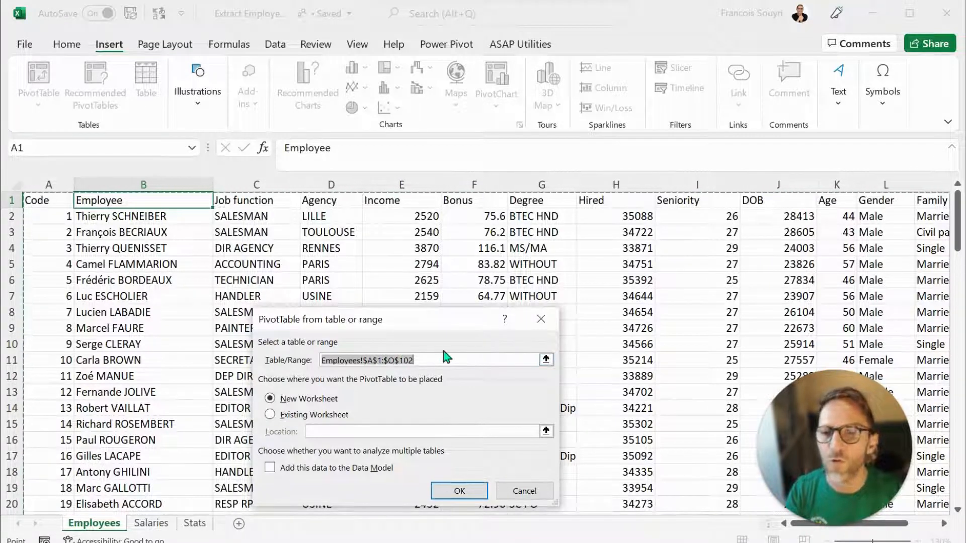
left_click(523, 491)
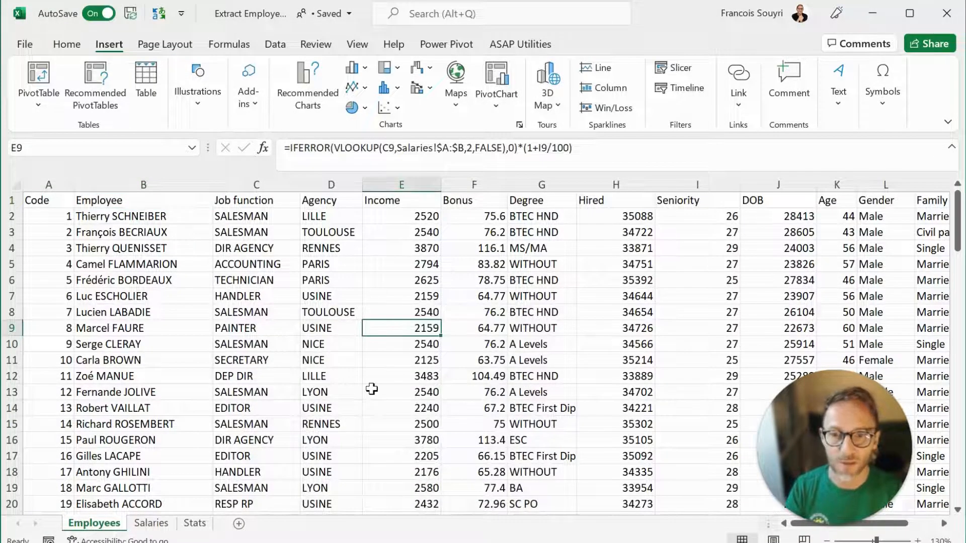
scroll("down", 3)
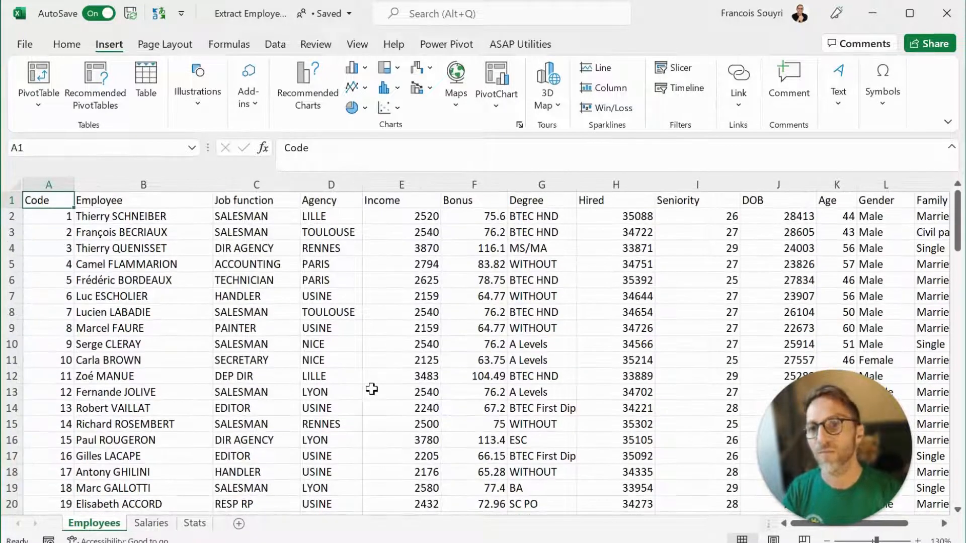
Step: Start a PivotTable from the raw range A1:O97, then cancel it without creating anything
left_click(38, 86)
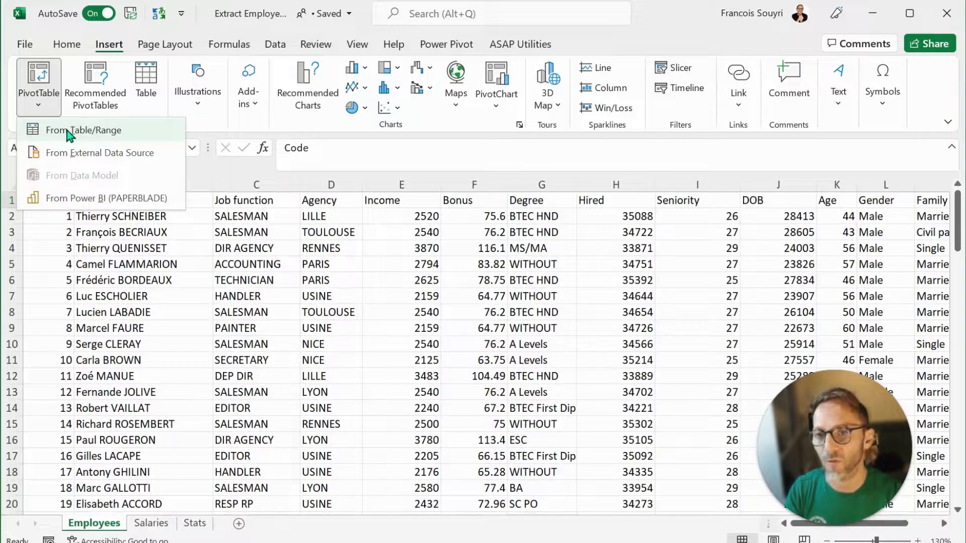
left_click(84, 130)
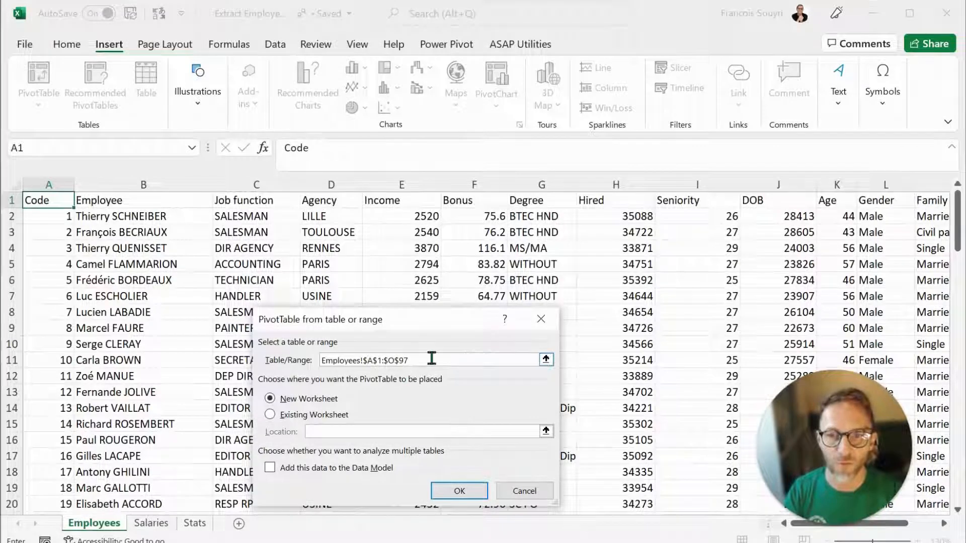
mouse_move(546, 298)
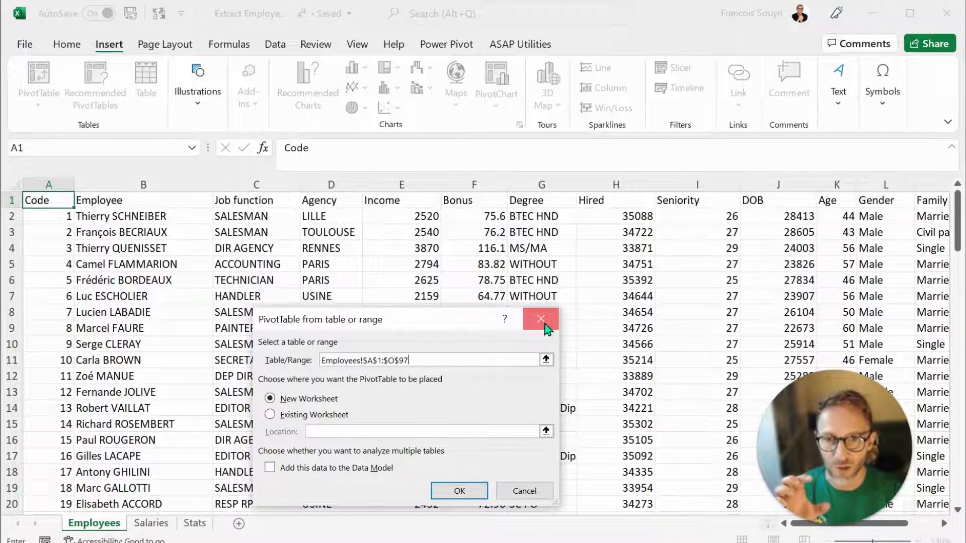
left_click(542, 319)
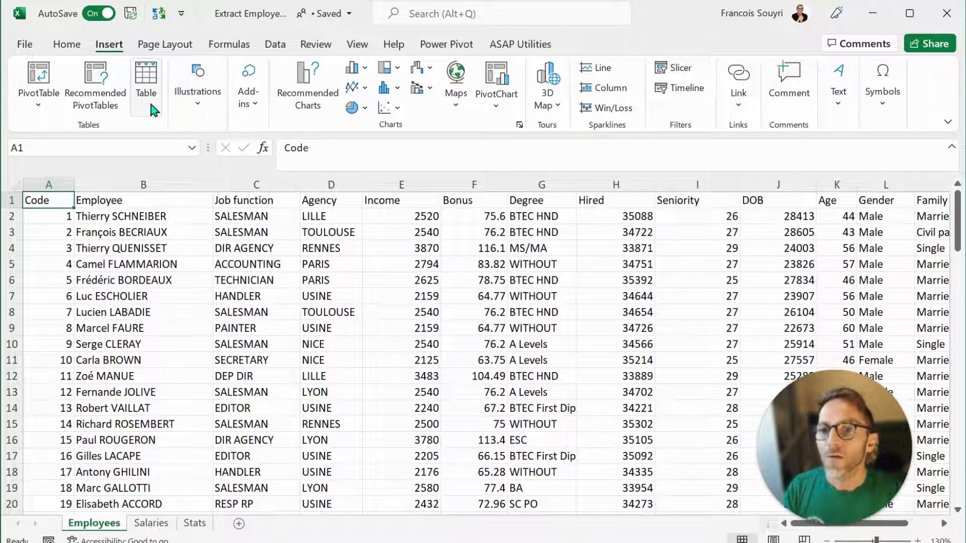
Step: Convert the Employees data A1:O102 into a formatted table with headers (Table3)
left_click(145, 84)
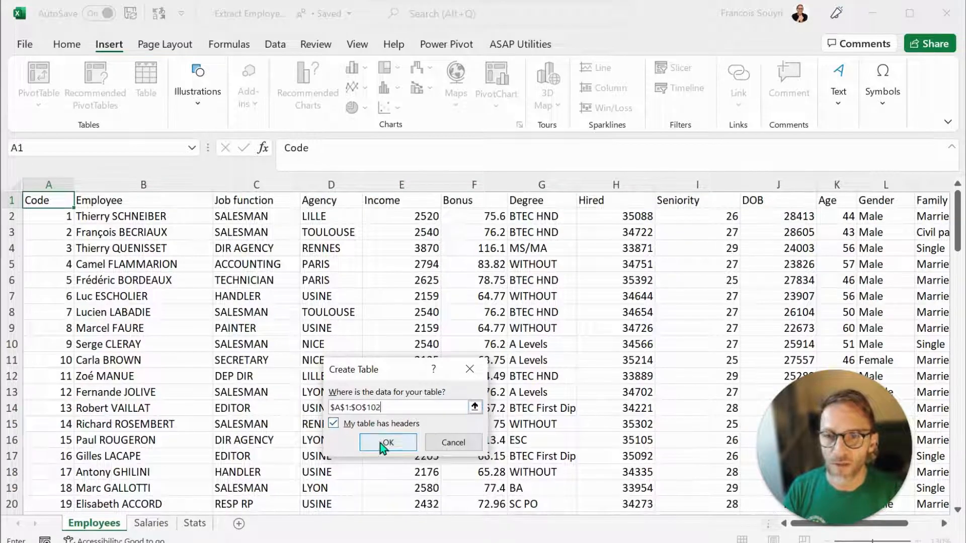
left_click(387, 443)
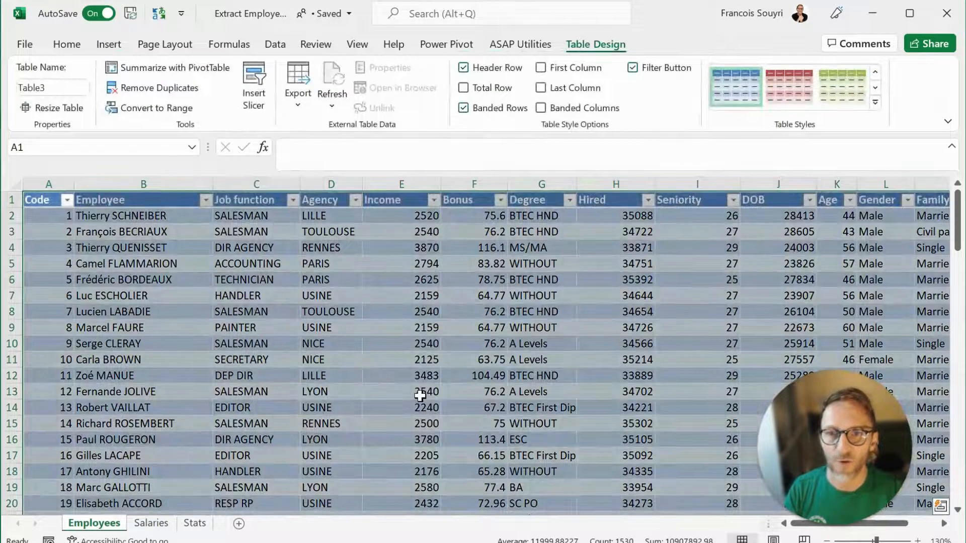
left_click(842, 86)
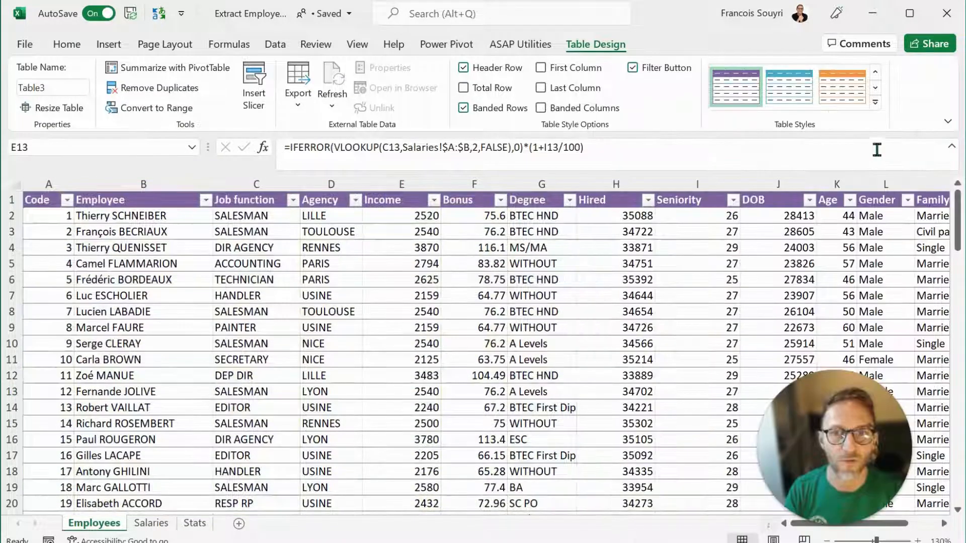
left_click(142, 231)
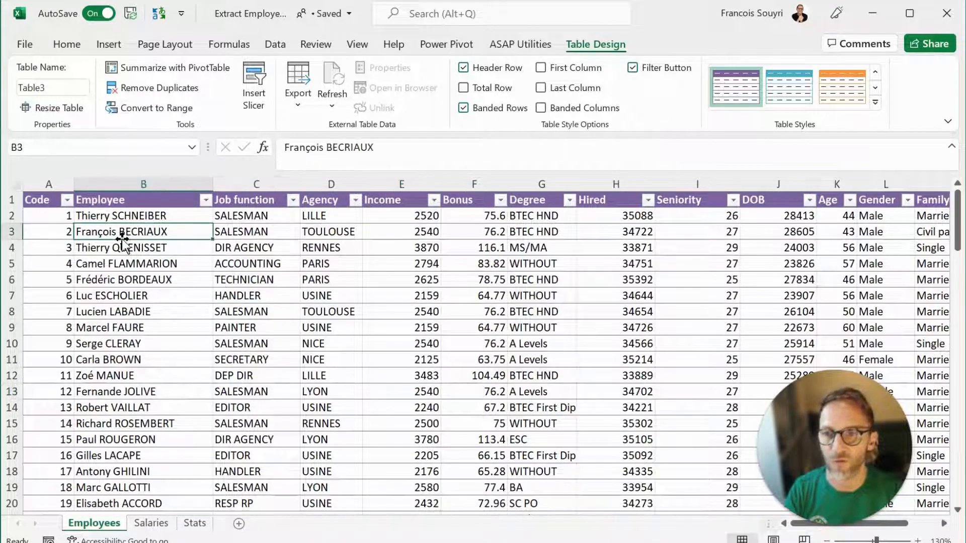
left_click(142, 279)
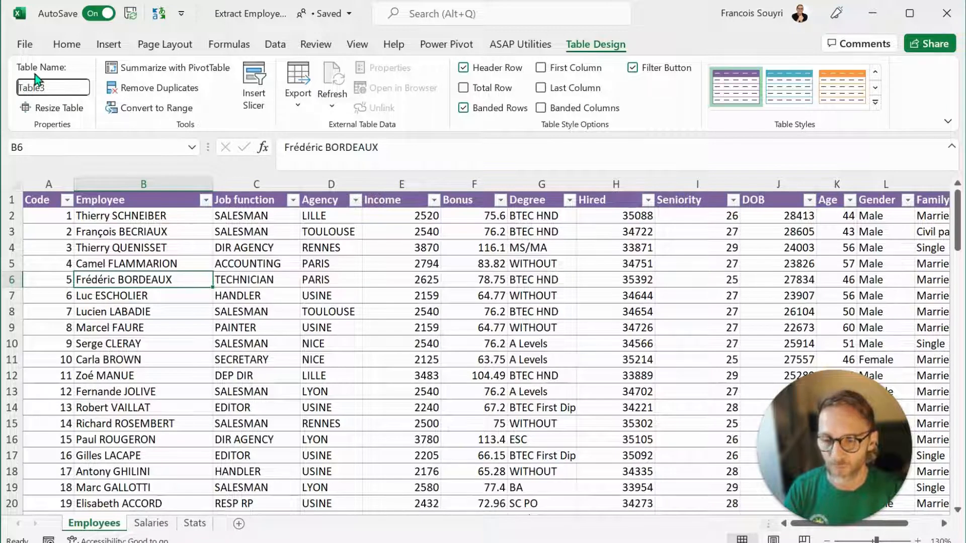
Step: Rename the employee table from Table3 to tbEmp in Table Design
type("tbEmp")
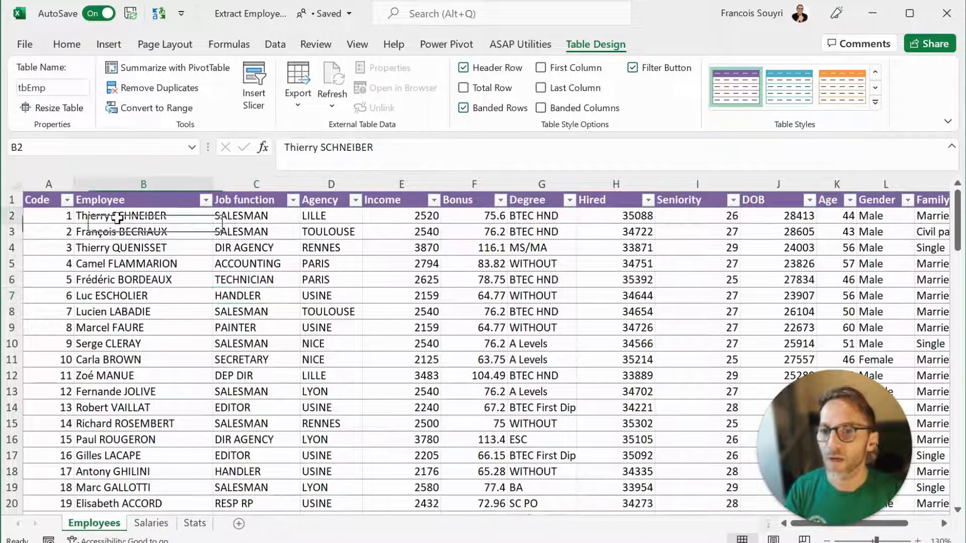
left_click(109, 43)
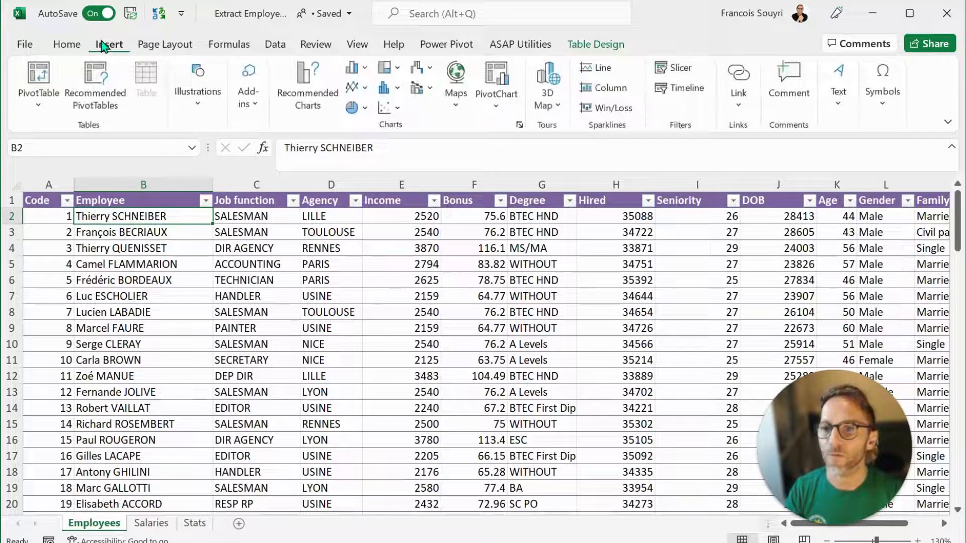
Step: Create a blank PivotTable from tbEmp on a new worksheet
left_click(38, 83)
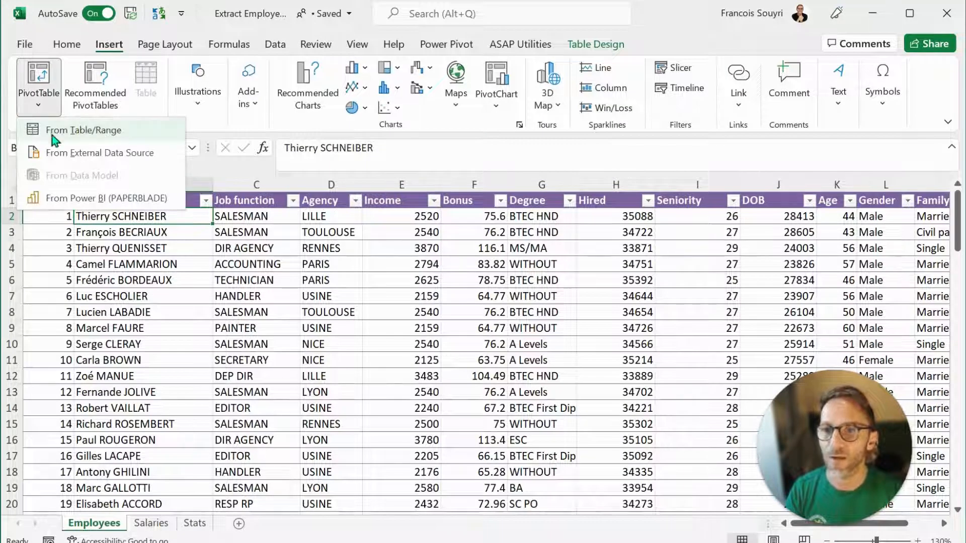
left_click(85, 130)
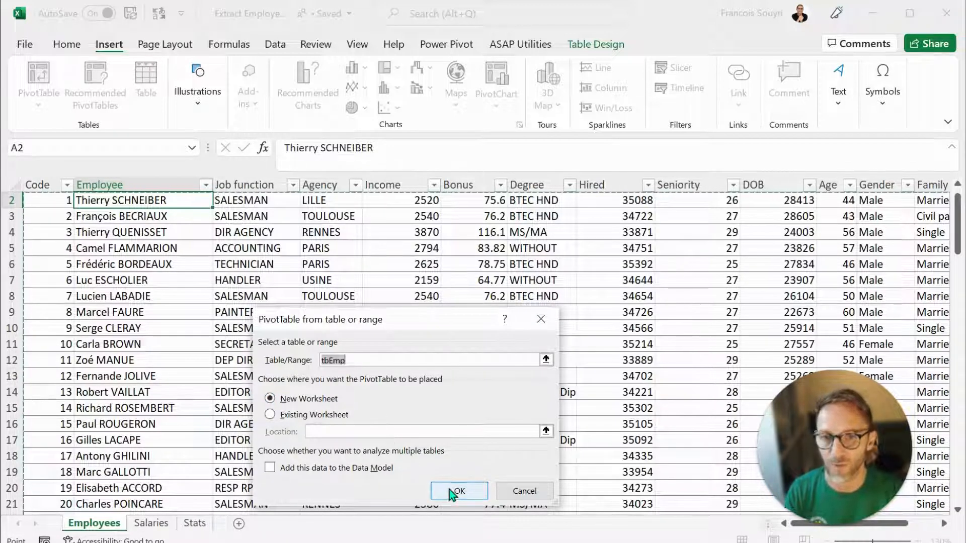
left_click(458, 491)
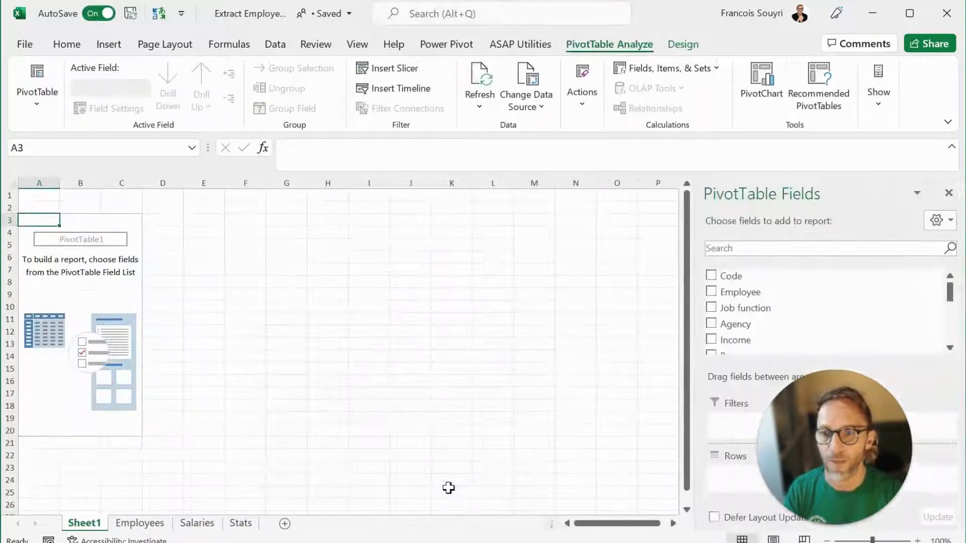
mouse_move(91, 219)
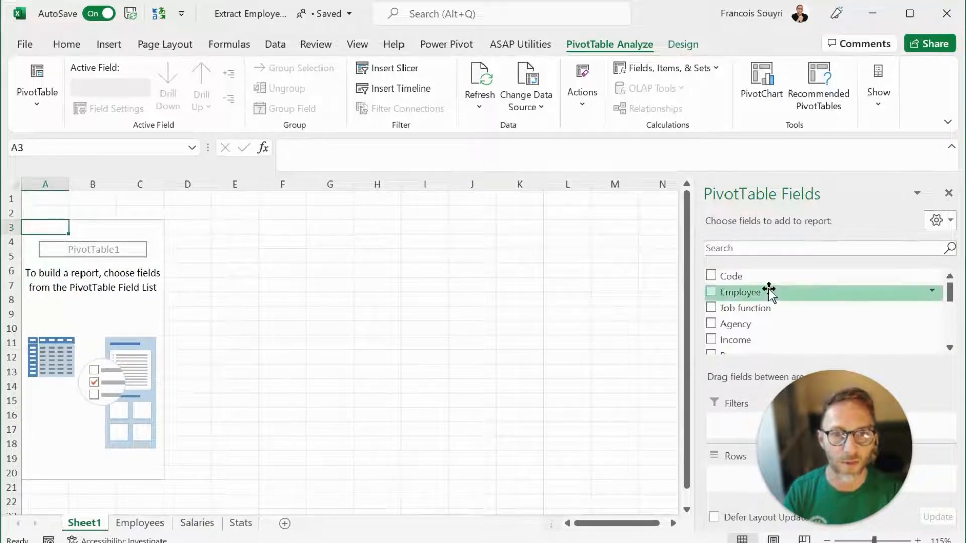
mouse_move(780, 222)
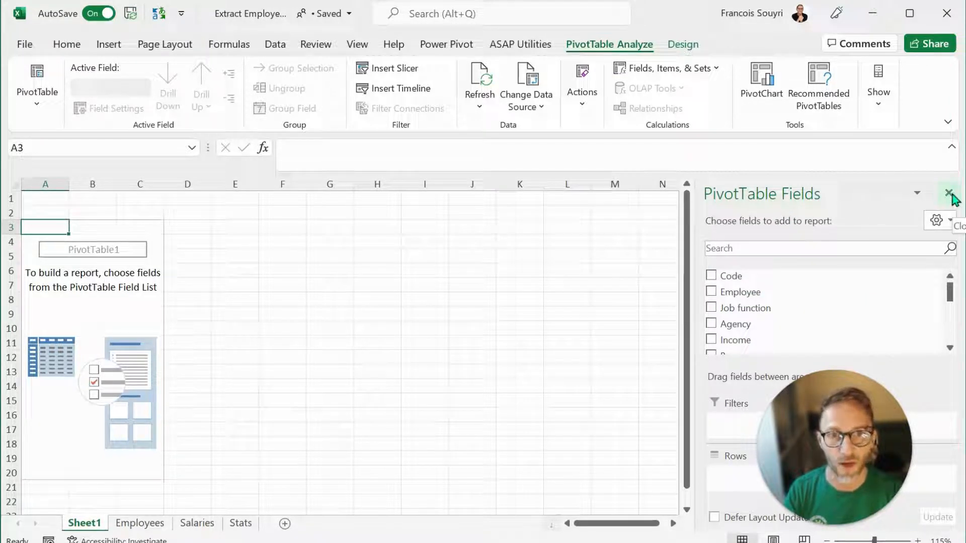
Step: Hide the PivotTable Fields list and rename the pivot sheet to PTEmp
left_click(954, 193)
type("PTEmp")
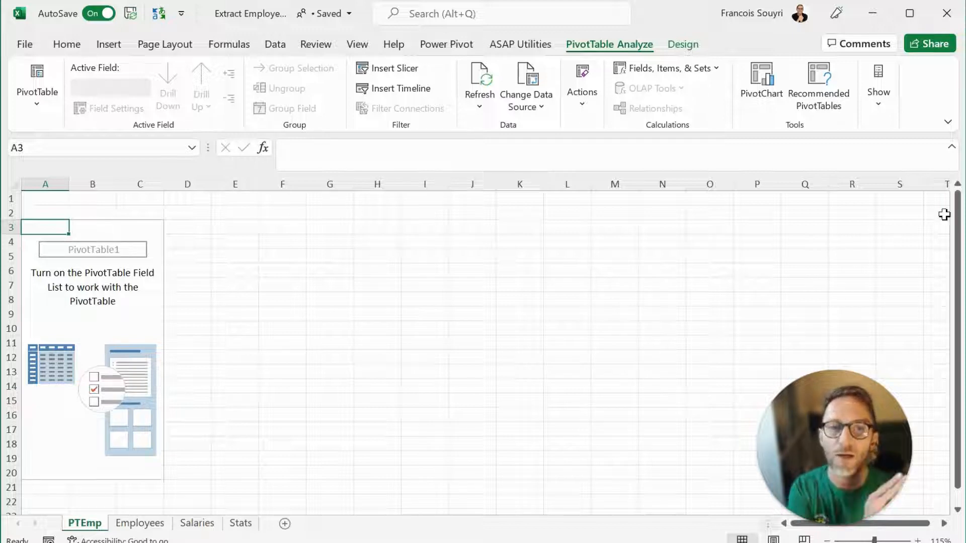
mouse_move(73, 279)
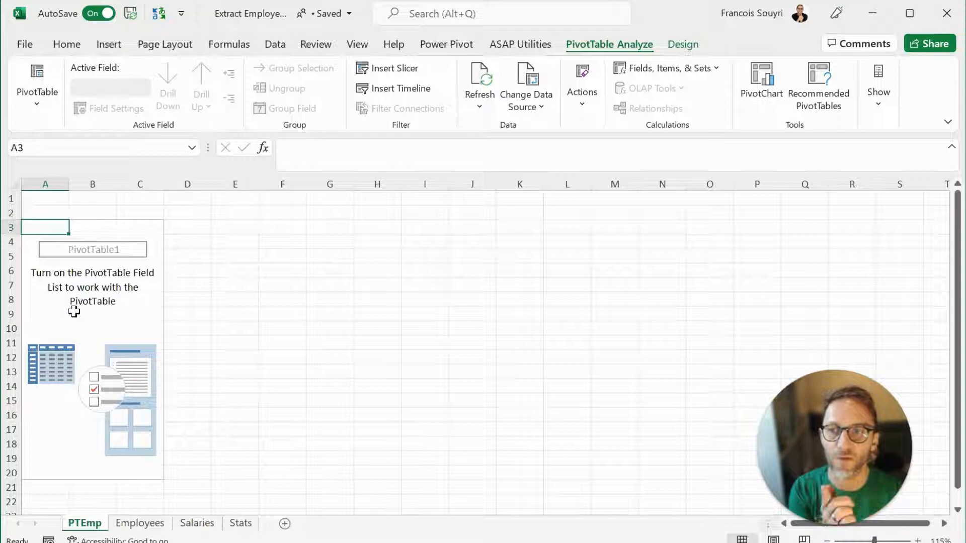
mouse_move(73, 364)
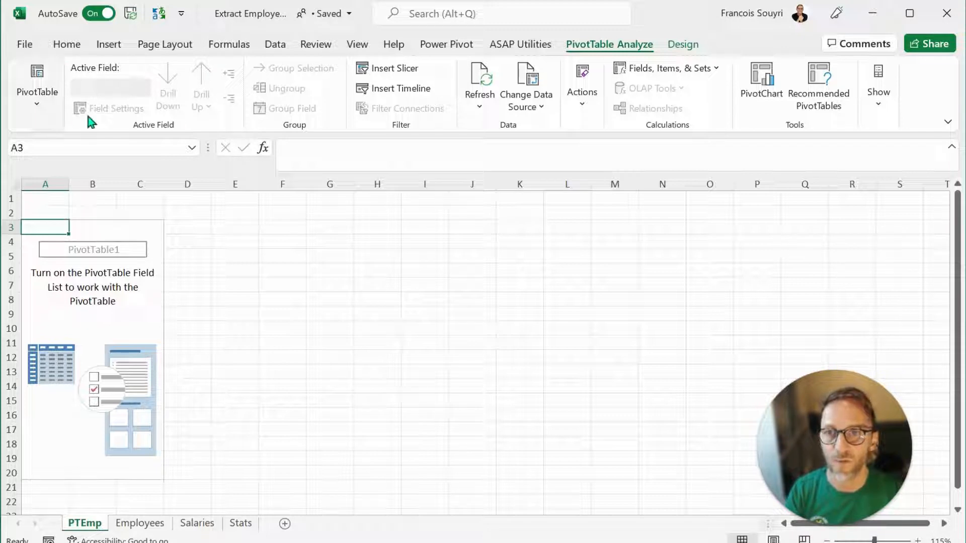
mouse_move(255, 131)
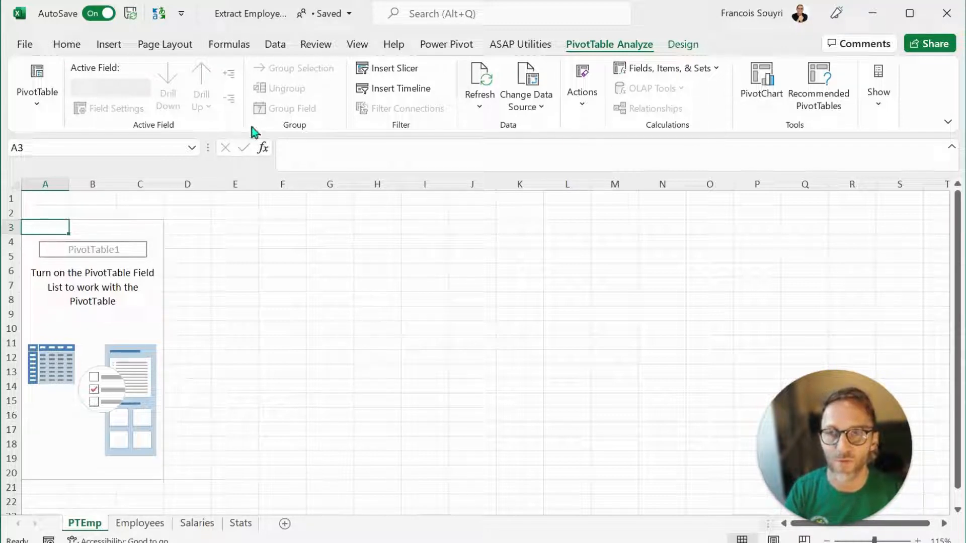
mouse_move(789, 73)
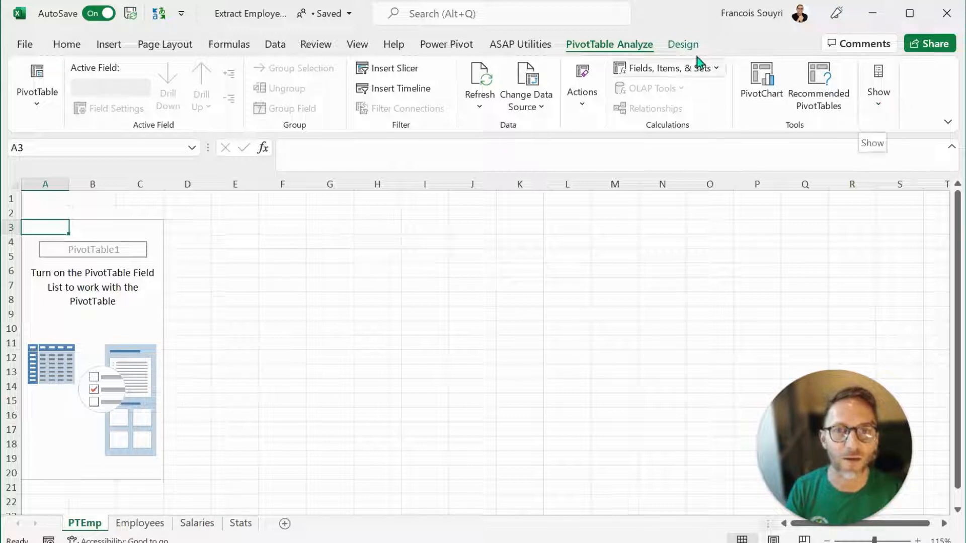
mouse_move(331, 240)
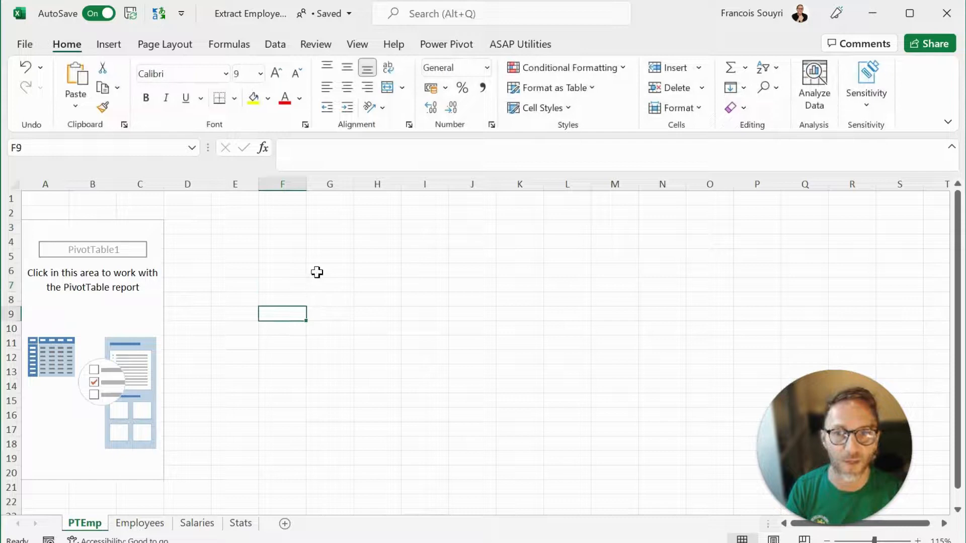
left_click(330, 241)
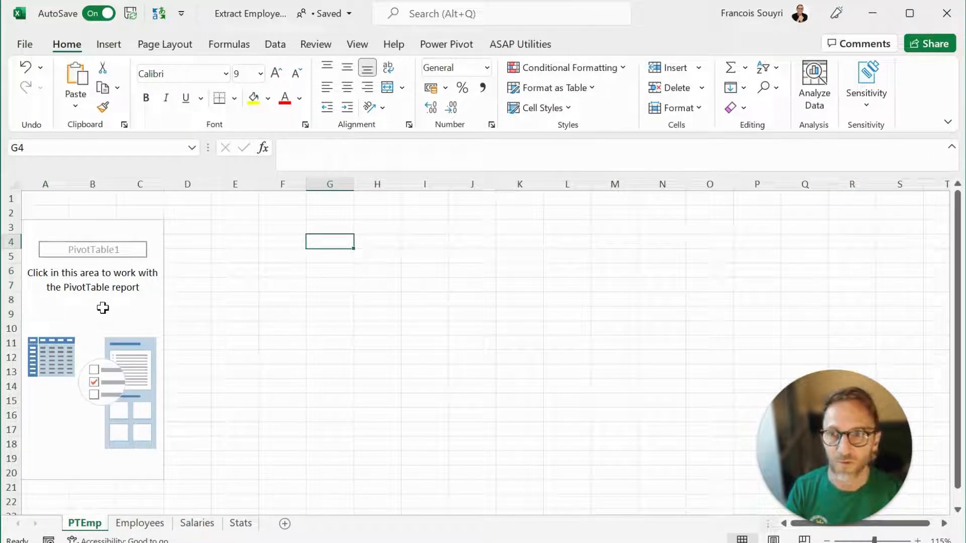
left_click(93, 314)
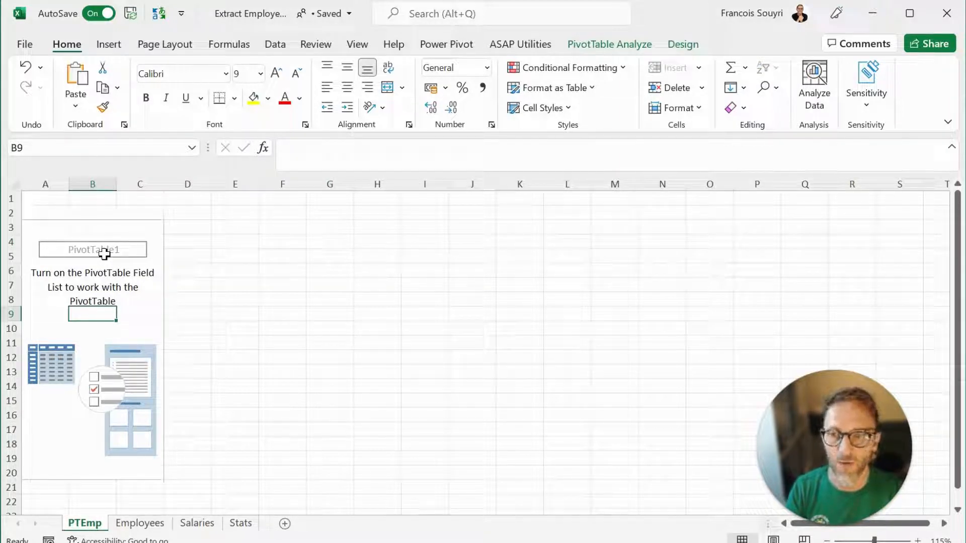
left_click(92, 226)
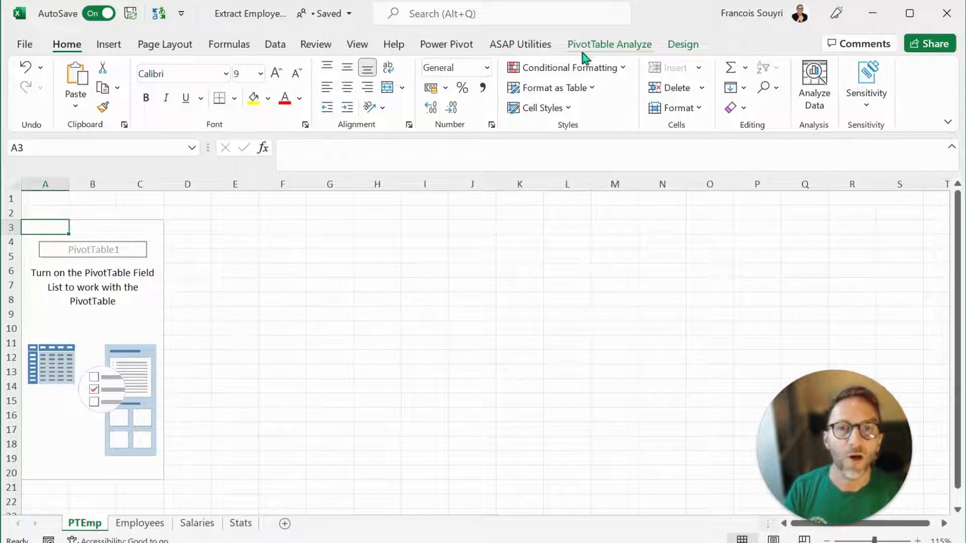
left_click(610, 44)
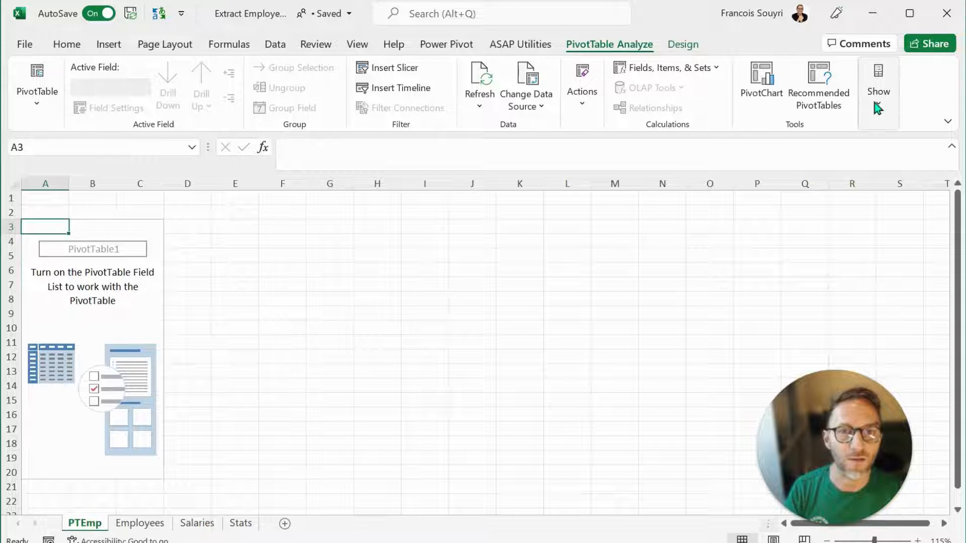
Step: Show the PivotTable Fields list again via PivotTable Analyze > Show > Field List
left_click(879, 87)
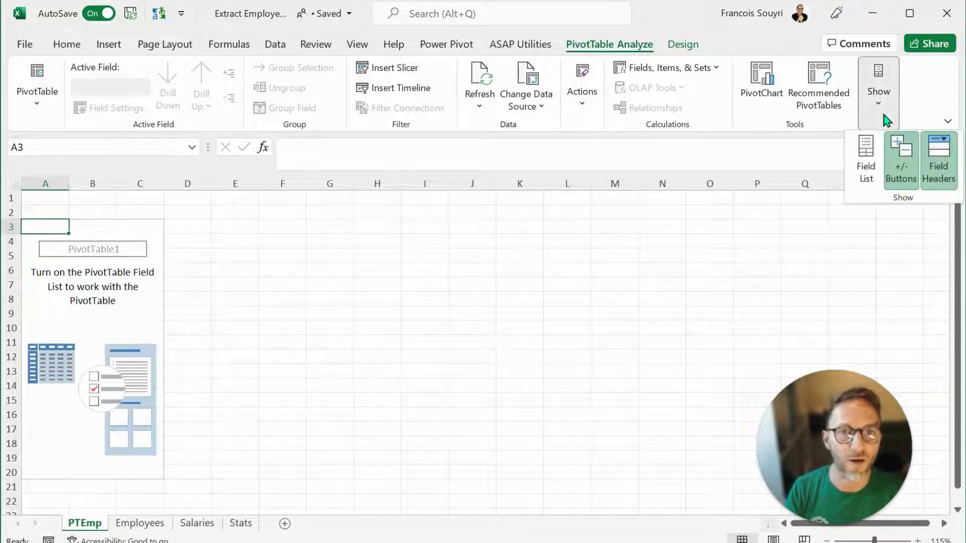
mouse_move(865, 160)
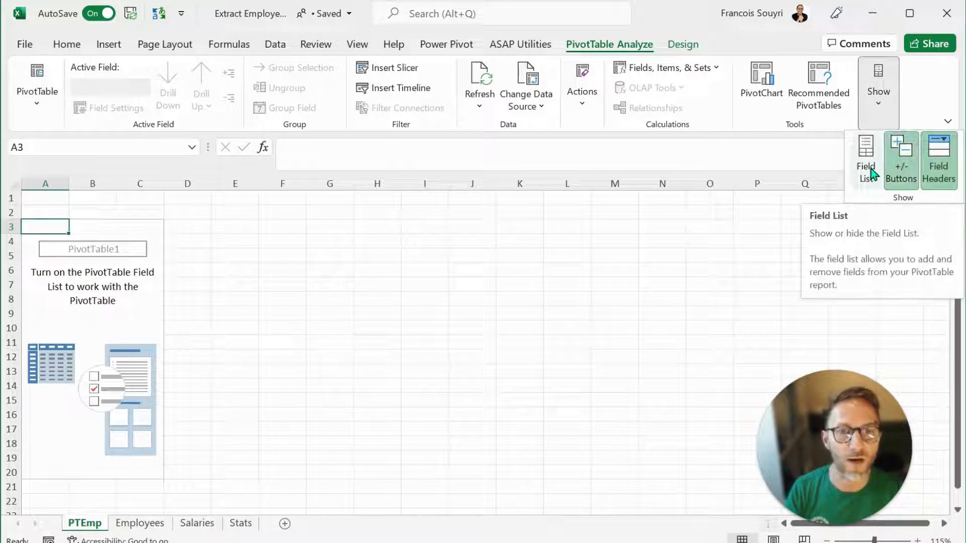
left_click(866, 157)
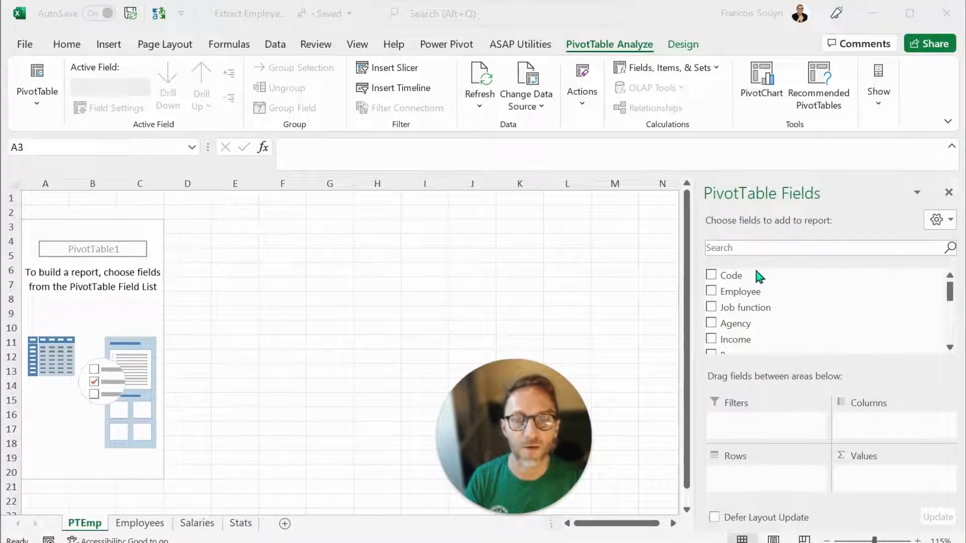
mouse_move(752, 306)
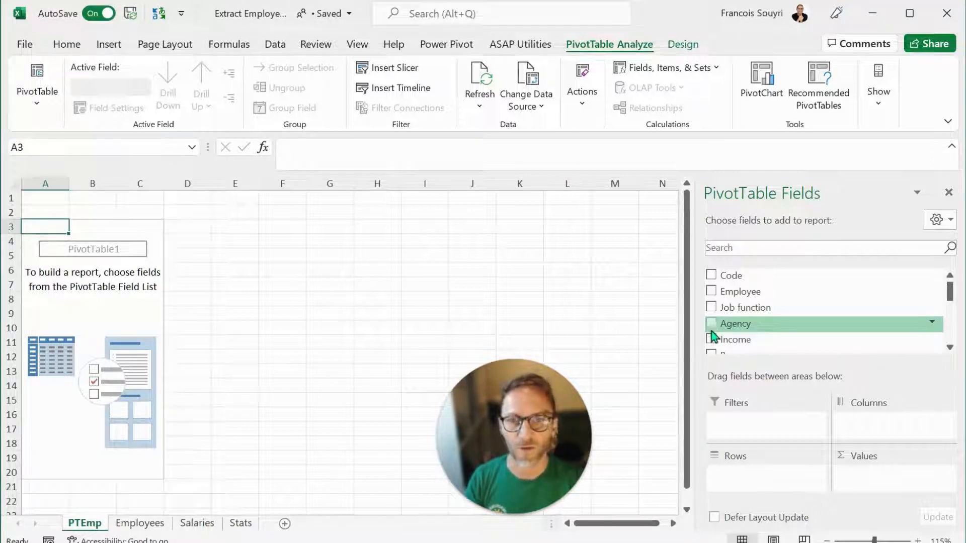
Step: Put Agency in rows and Income in Values as Sum of Income (total 284866)
left_click(712, 323)
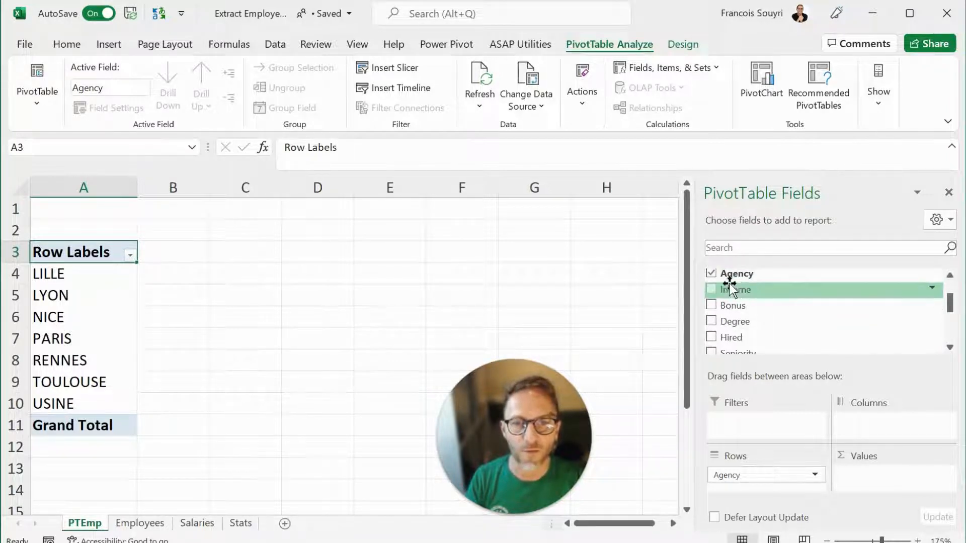
left_click(711, 290)
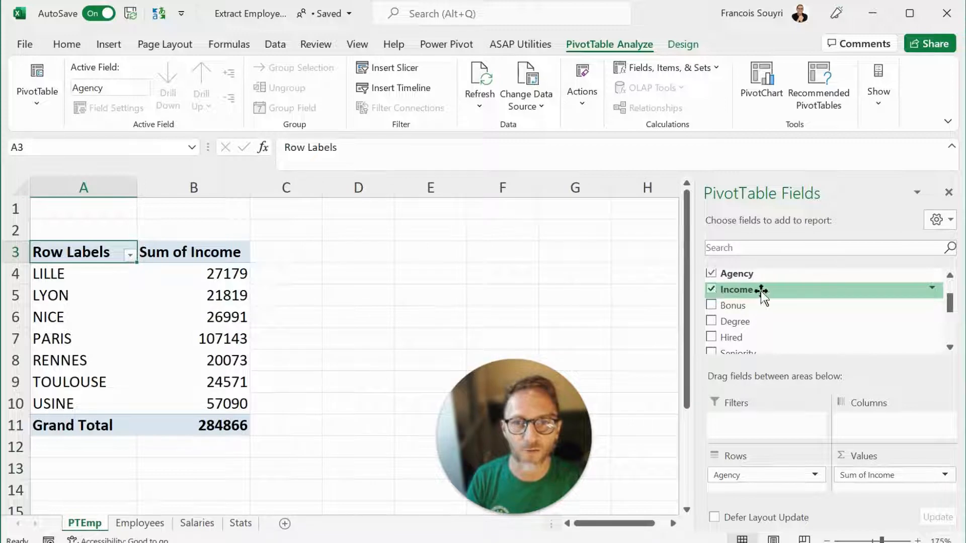
mouse_move(773, 326)
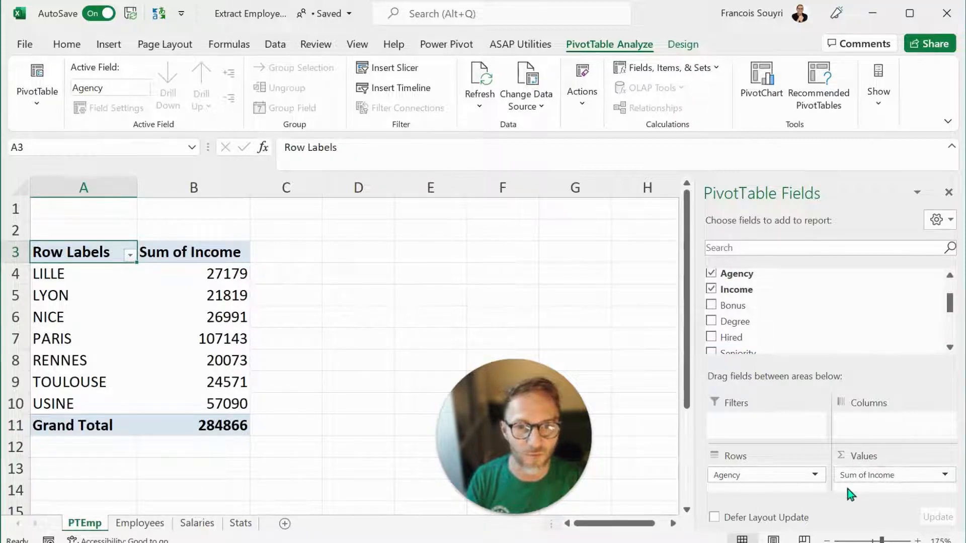
mouse_move(761, 490)
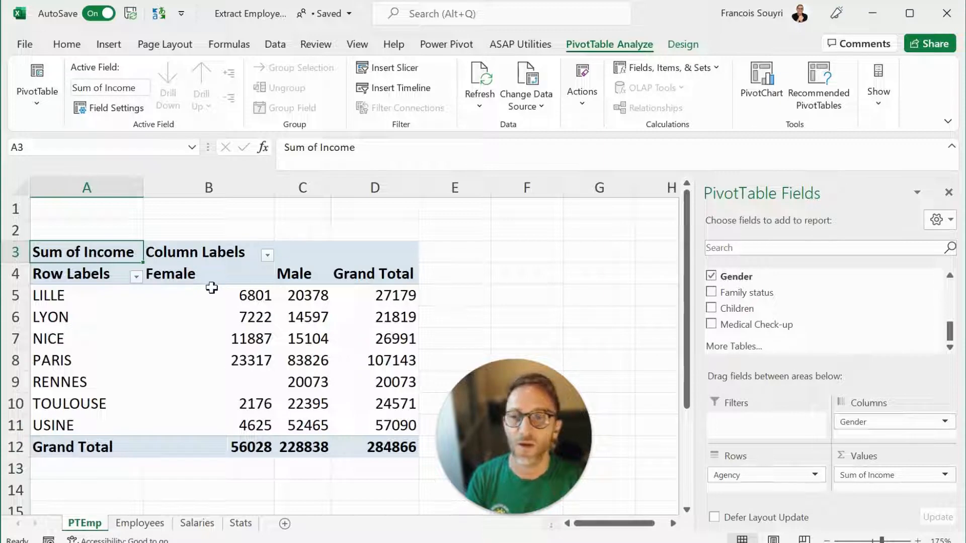
mouse_move(293, 274)
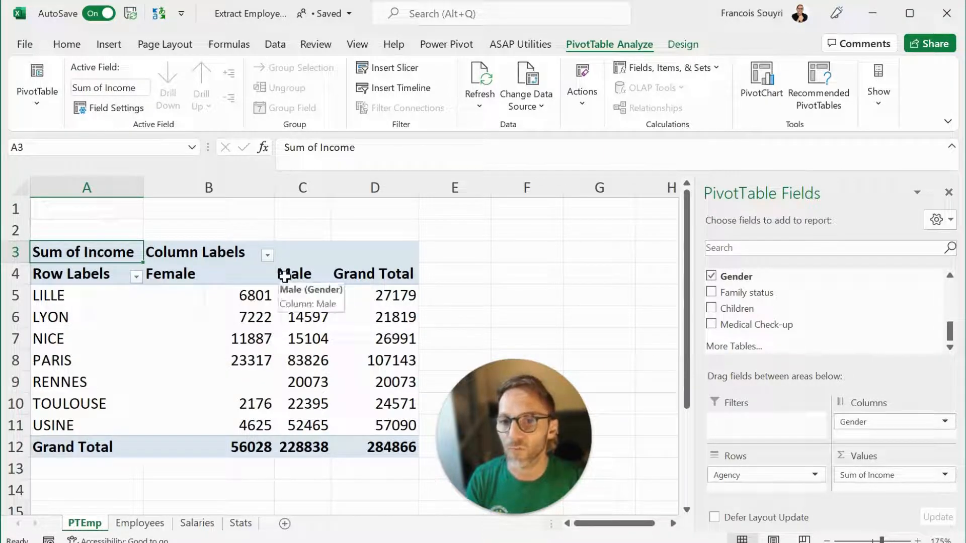
mouse_move(218, 275)
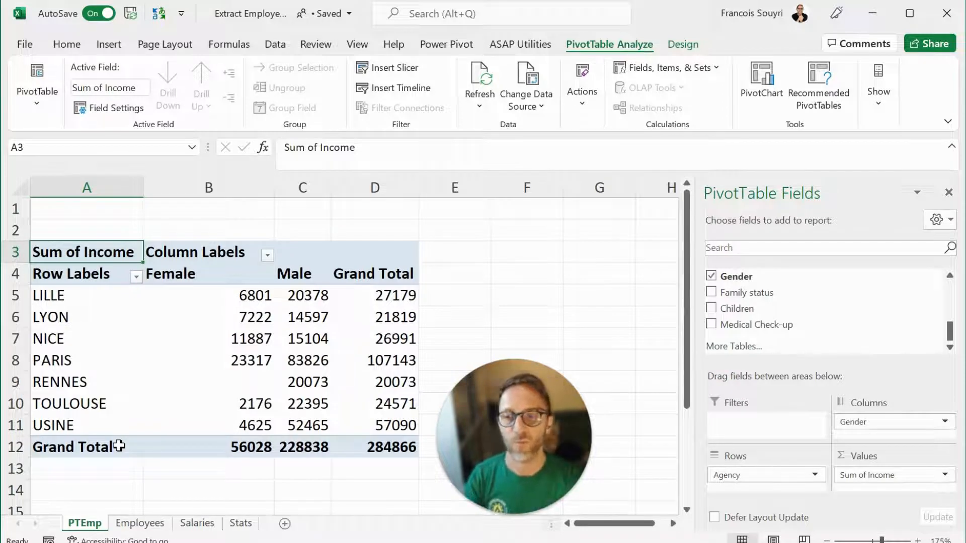
Step: Add Gender to Columns, splitting income into Female (56028) and Male (228838)
left_click(140, 524)
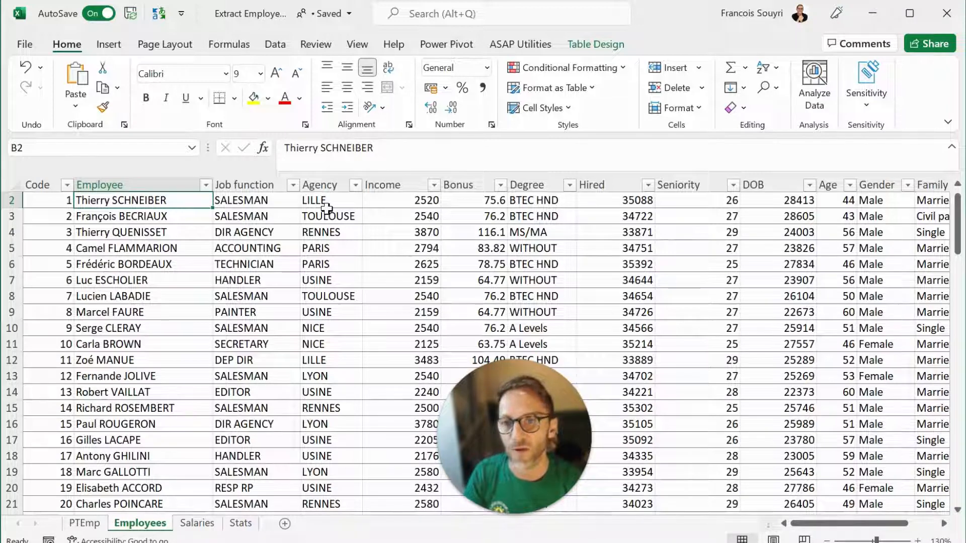
left_click(330, 215)
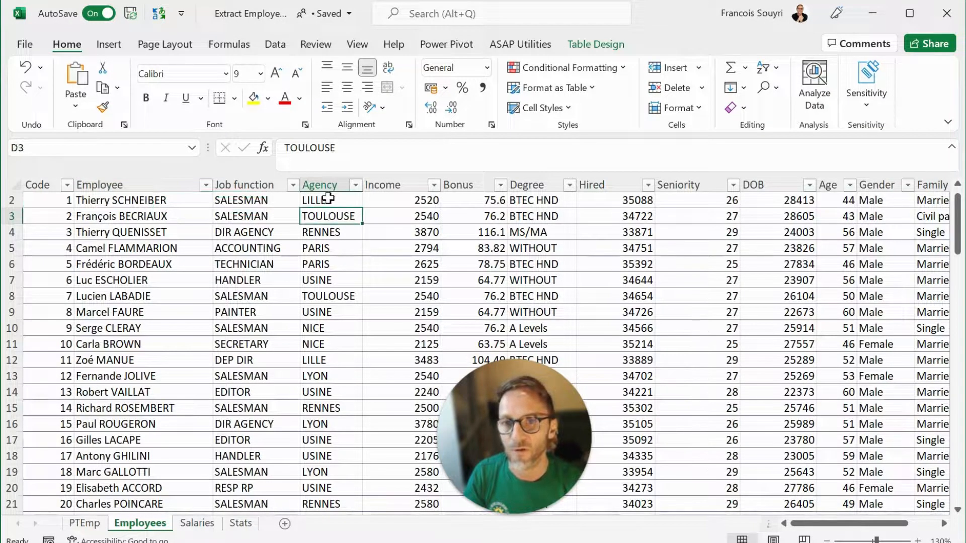
left_click(331, 232)
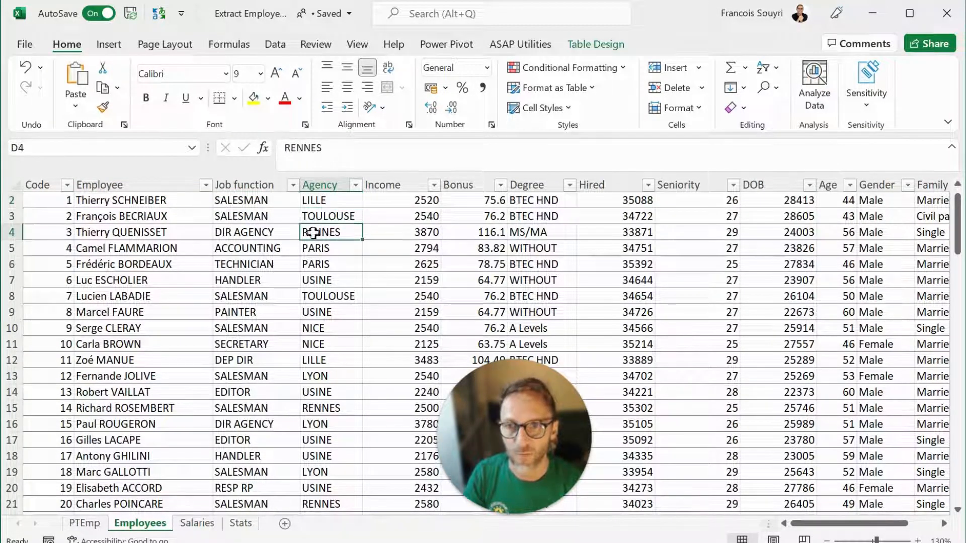
left_click(255, 200)
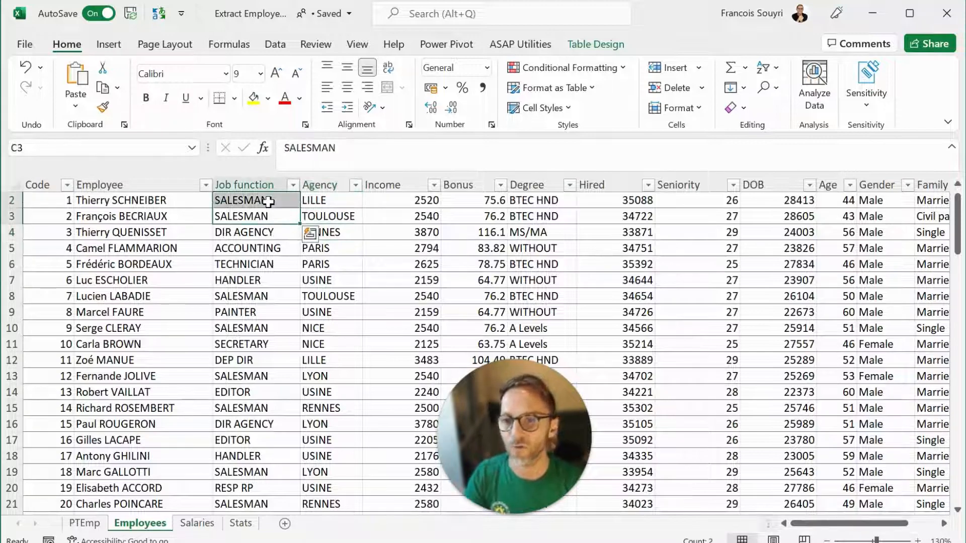
left_click(84, 524)
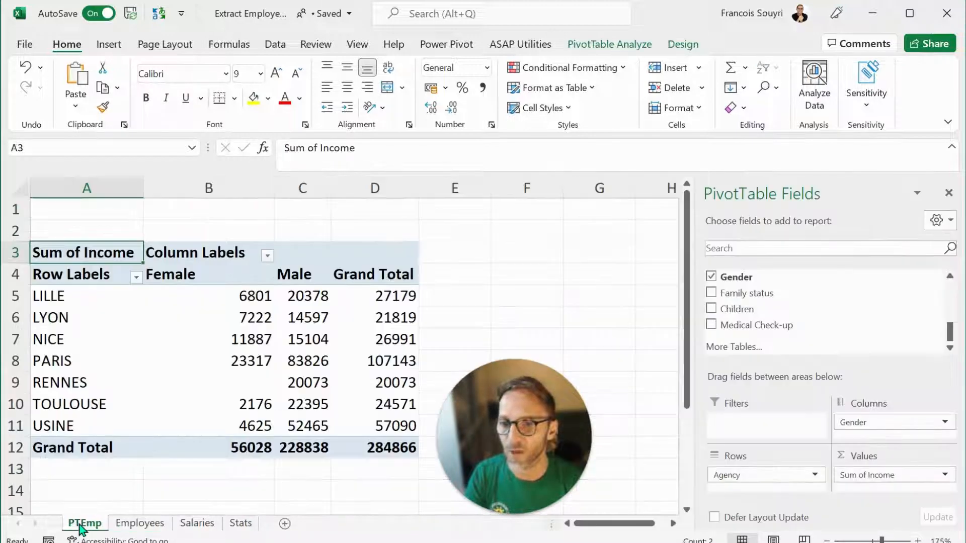
Step: Add Job function to Rows beneath Agency to break incomes down by role
left_click(209, 317)
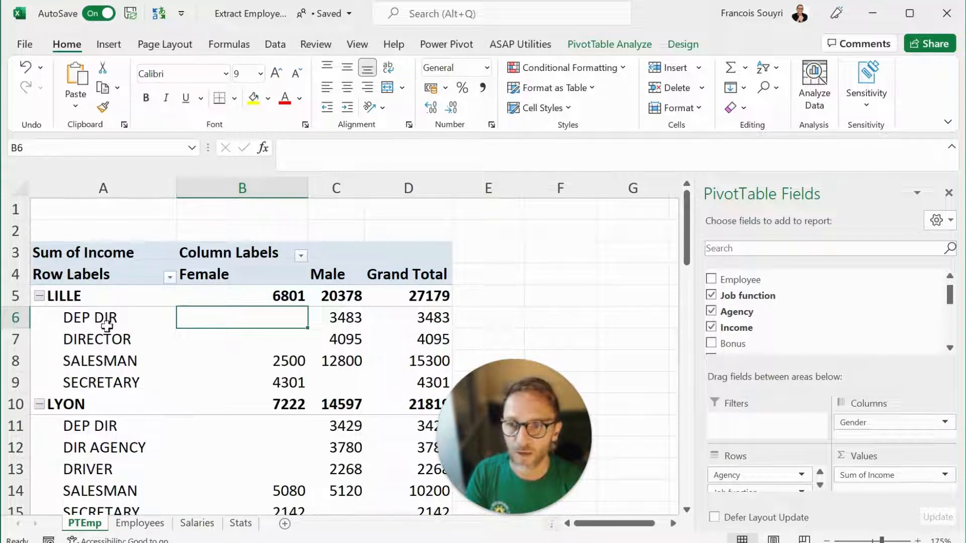
mouse_move(270, 339)
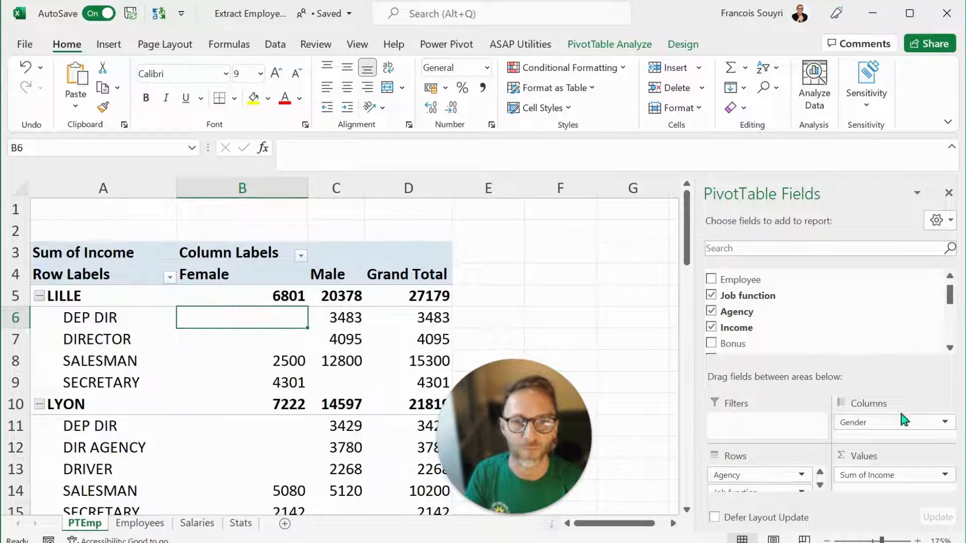
mouse_move(263, 382)
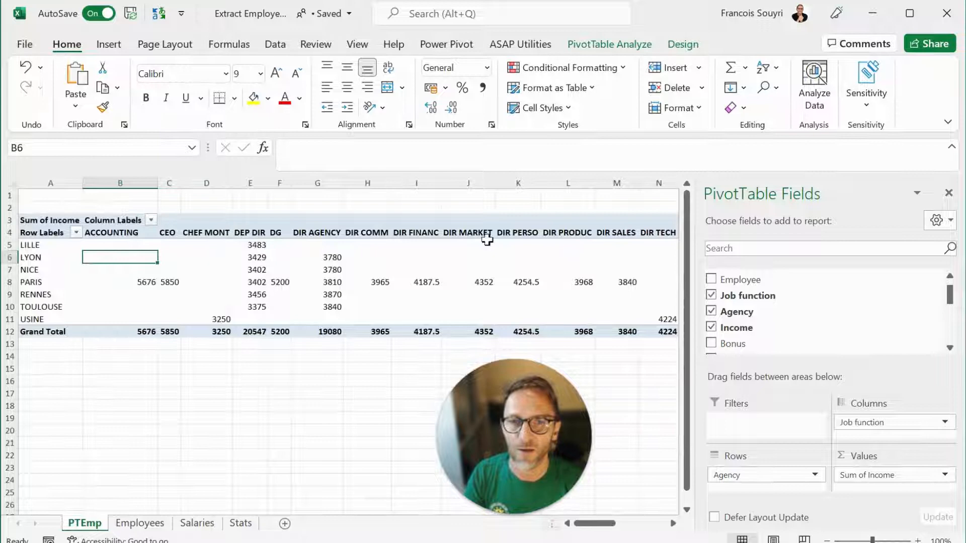
mouse_move(394, 285)
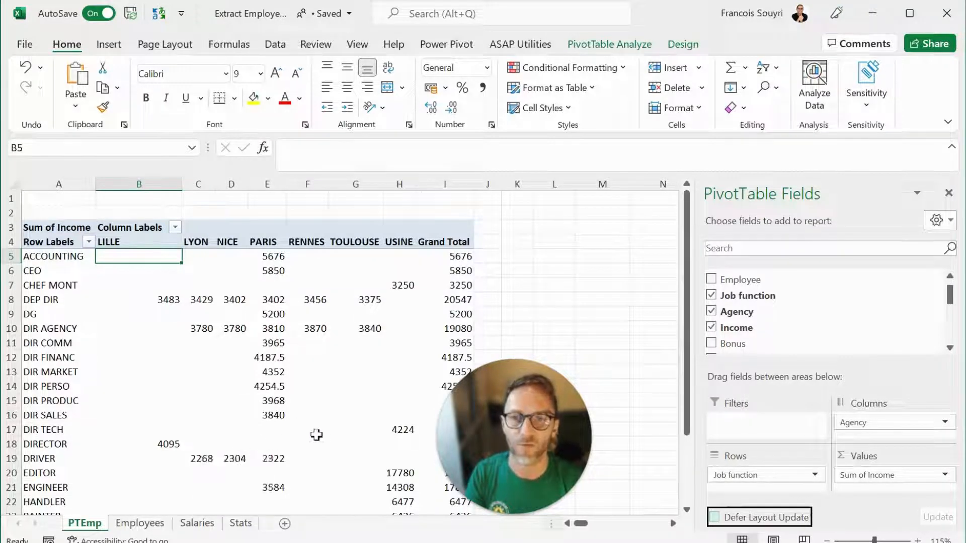
mouse_move(298, 313)
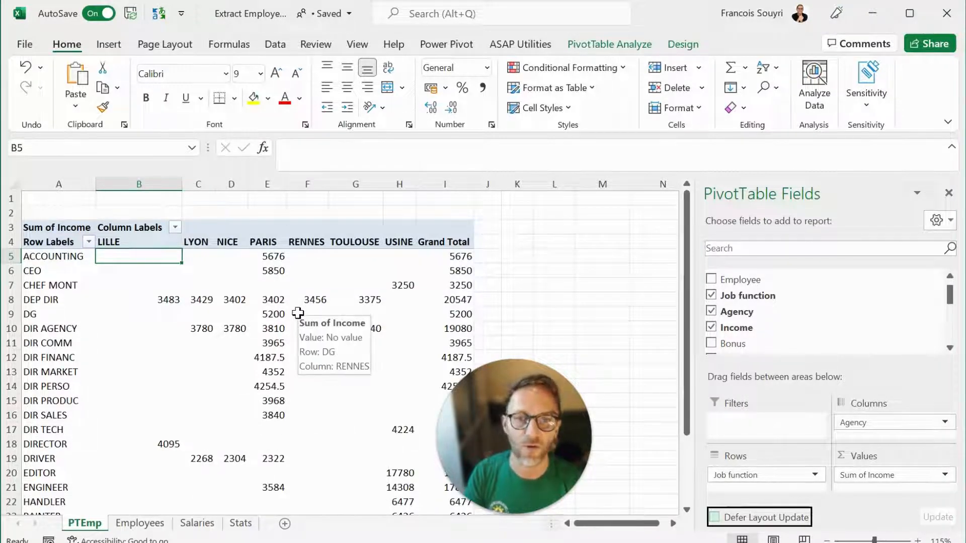
mouse_move(203, 417)
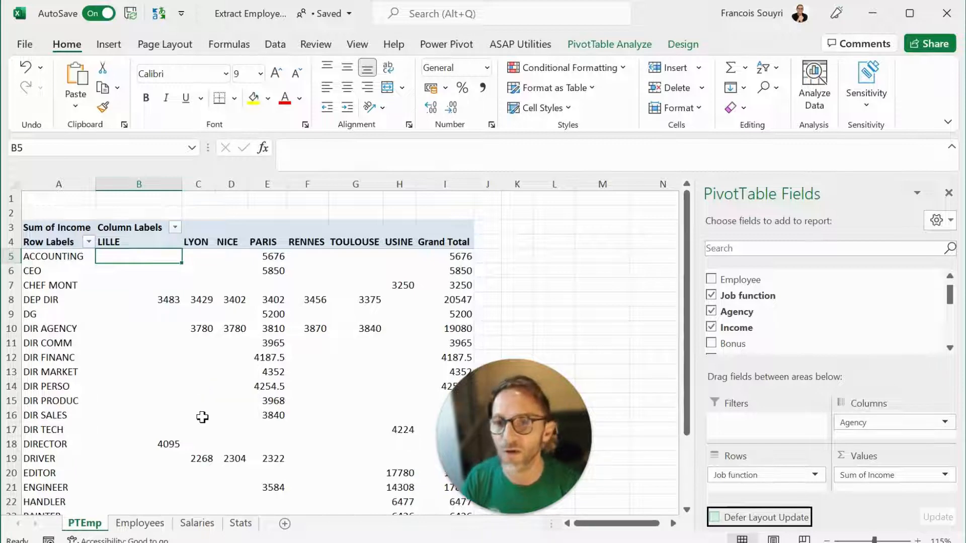
mouse_move(166, 374)
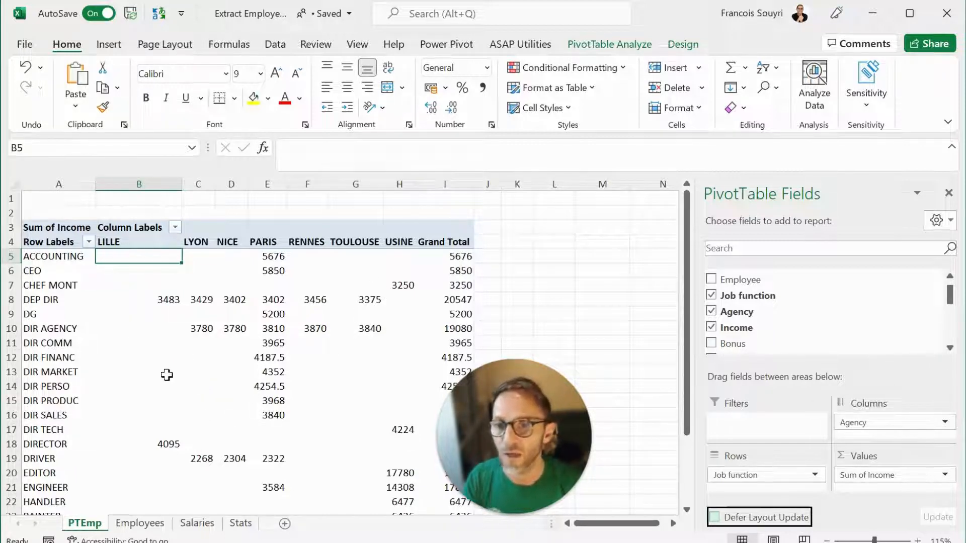
Step: Arrange Job function on rows and Agency on columns, reaching the Sum of Income value settings
left_click(398, 473)
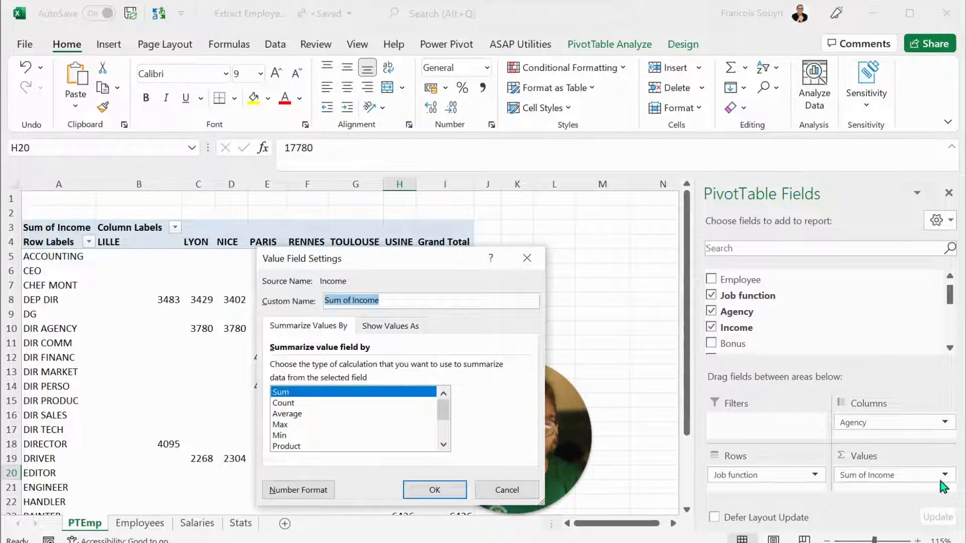
mouse_move(338, 262)
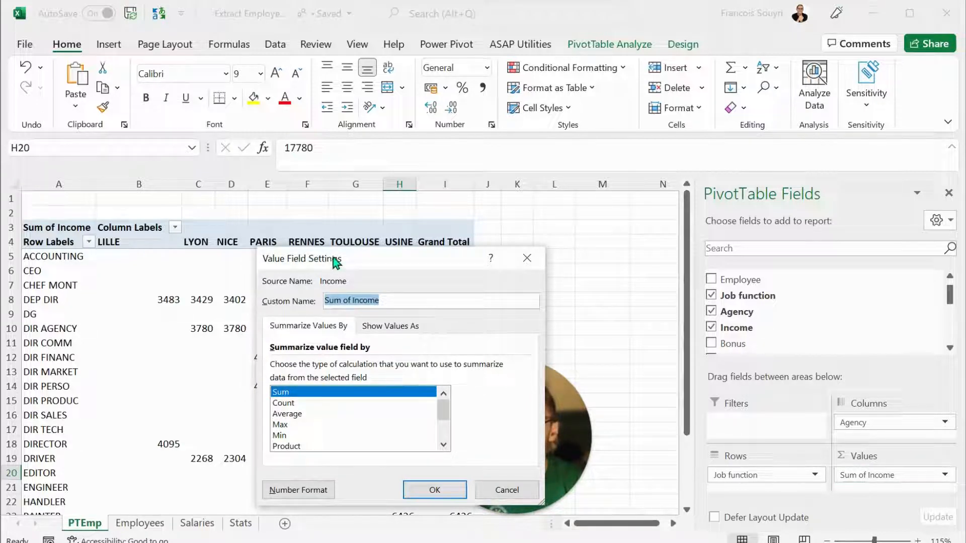
Step: Summarise the value field by Count and rename it Count of Persons, giving headcounts totalling 101
left_click(284, 402)
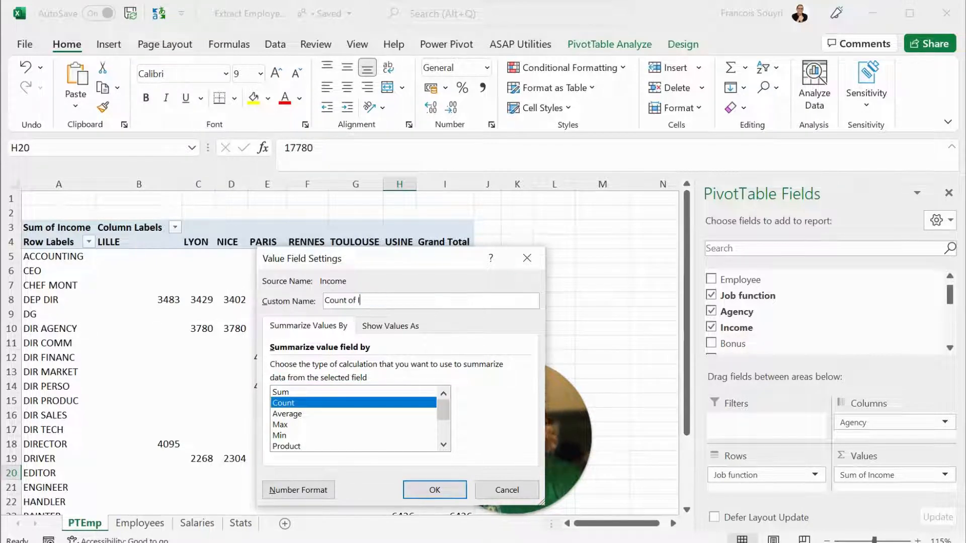
type("Persons")
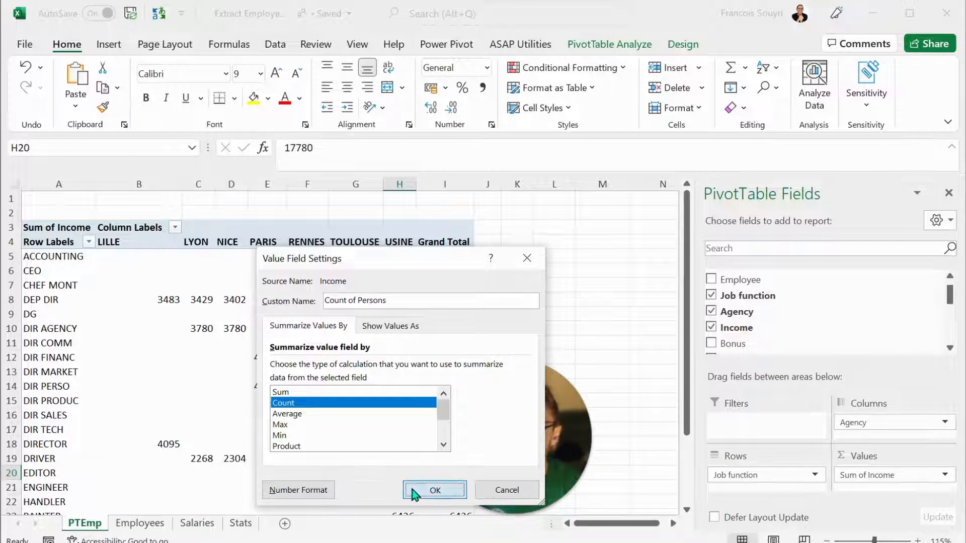
left_click(434, 490)
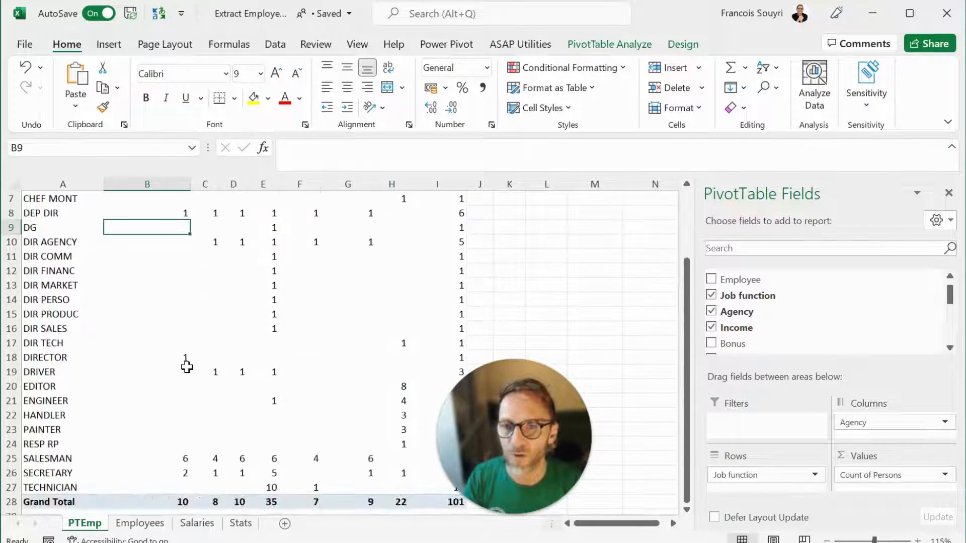
scroll("down", 3)
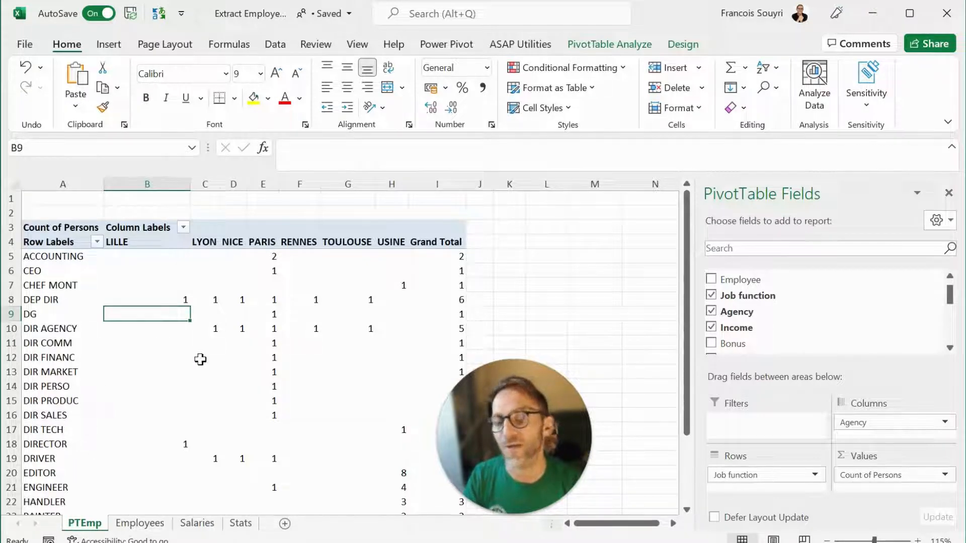
left_click(62, 328)
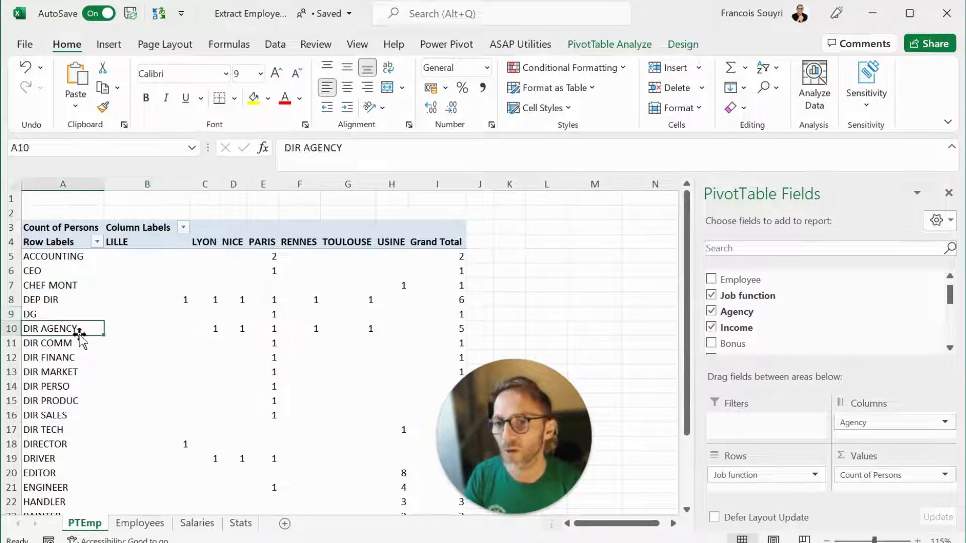
left_click(62, 386)
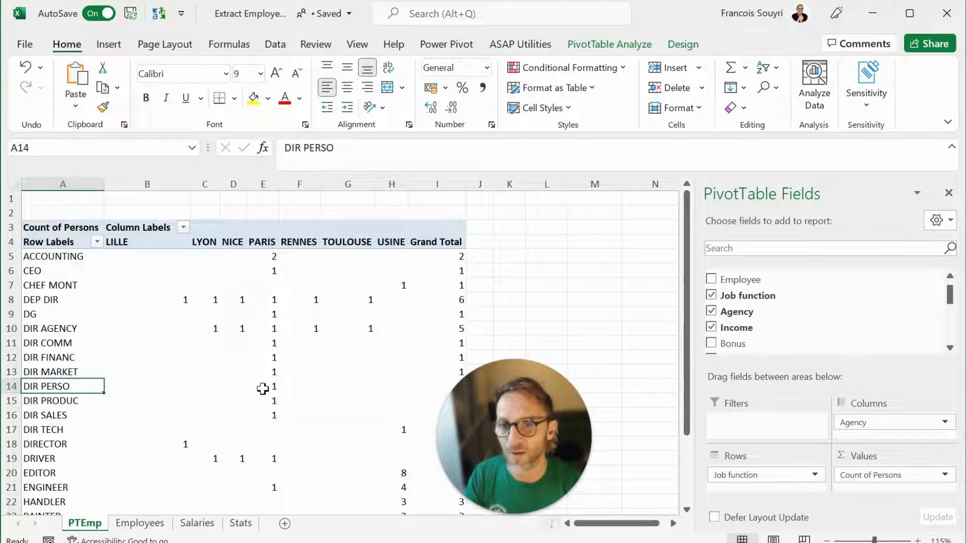
left_click(204, 401)
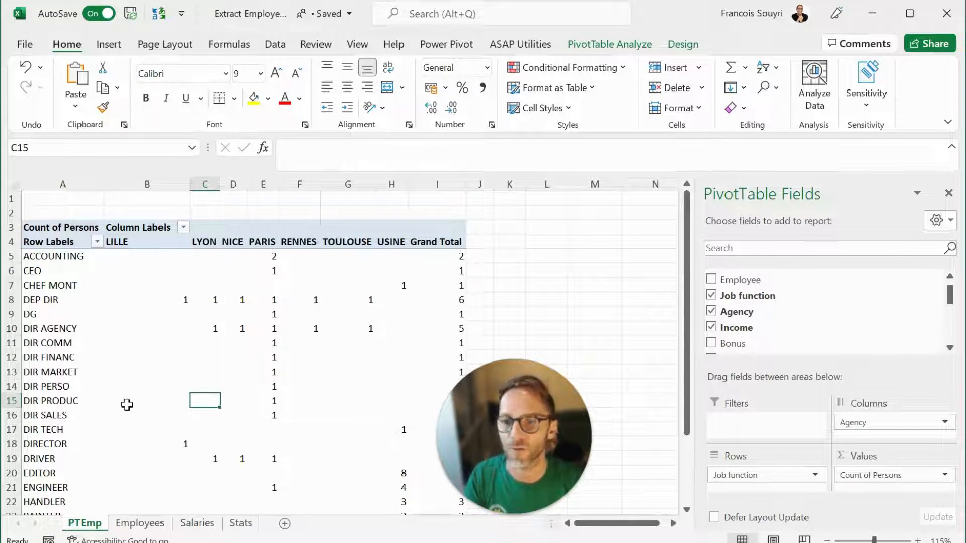
scroll("down", 3)
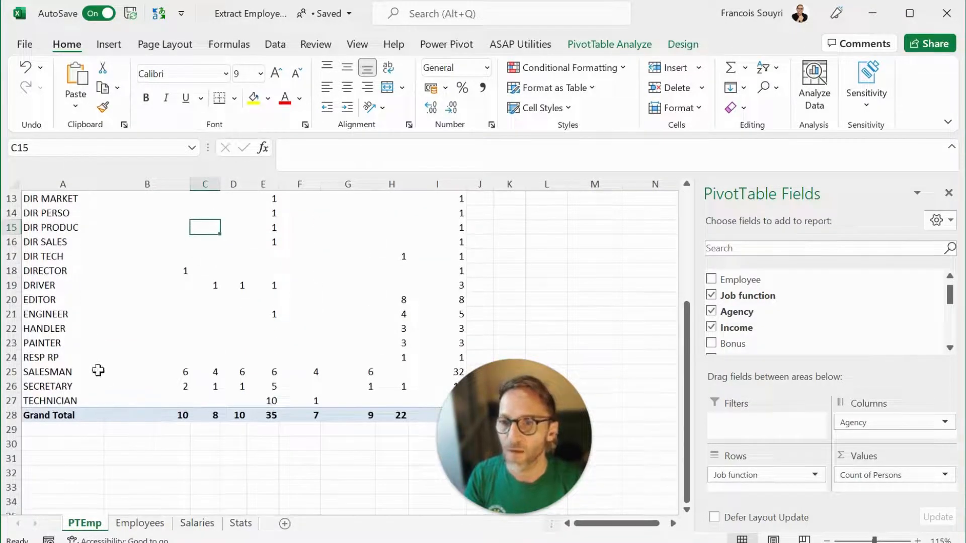
left_click(63, 372)
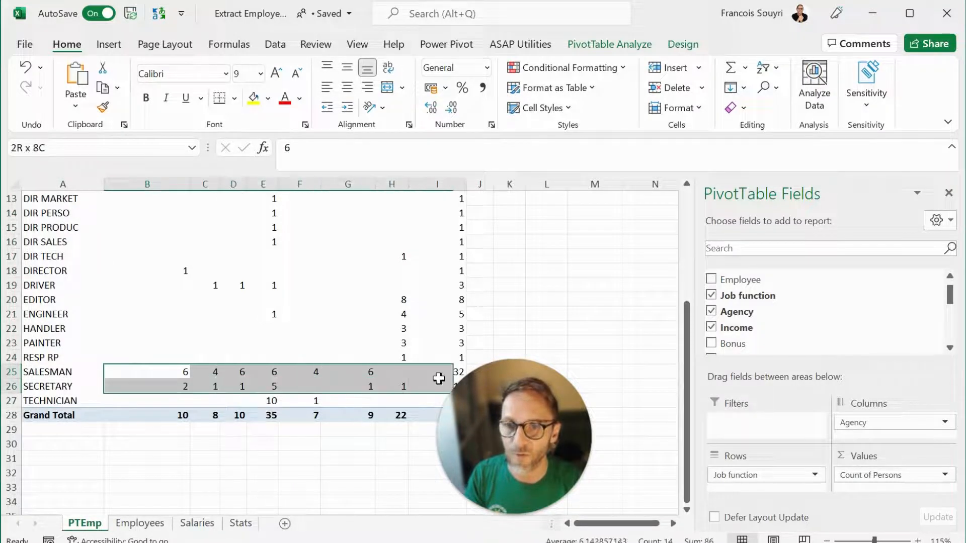
left_click(347, 372)
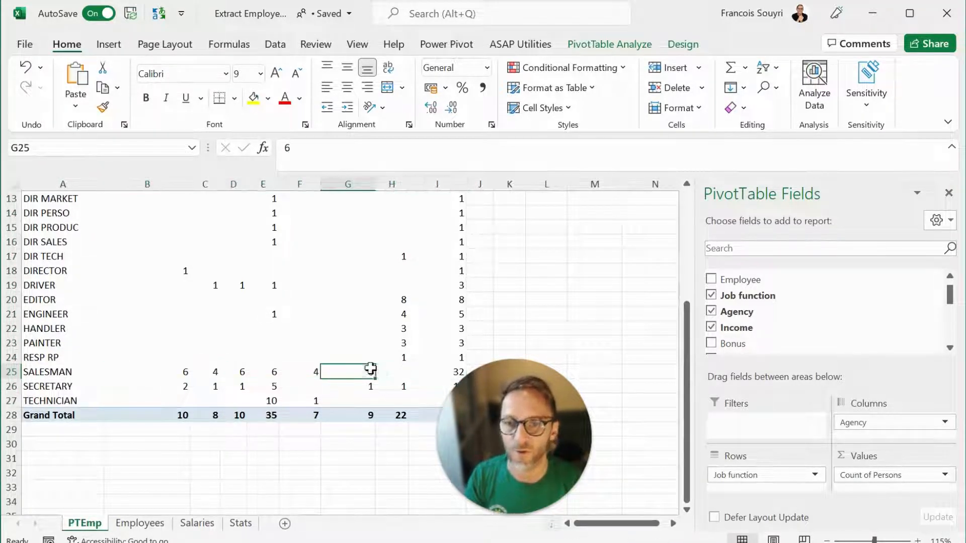